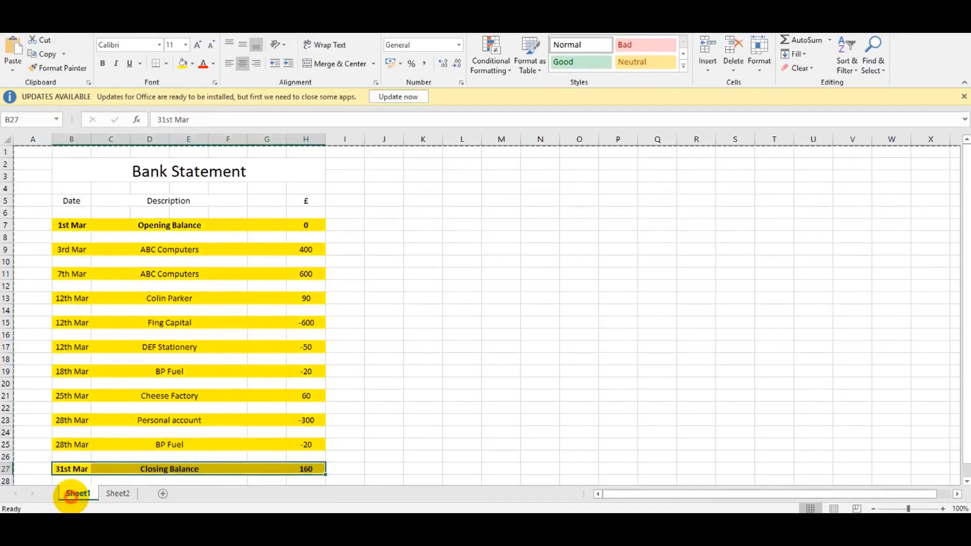
# - Review the March statement closing at 160, then switch to the QuickBooks Online dashboard
pyautogui.scroll(-3)
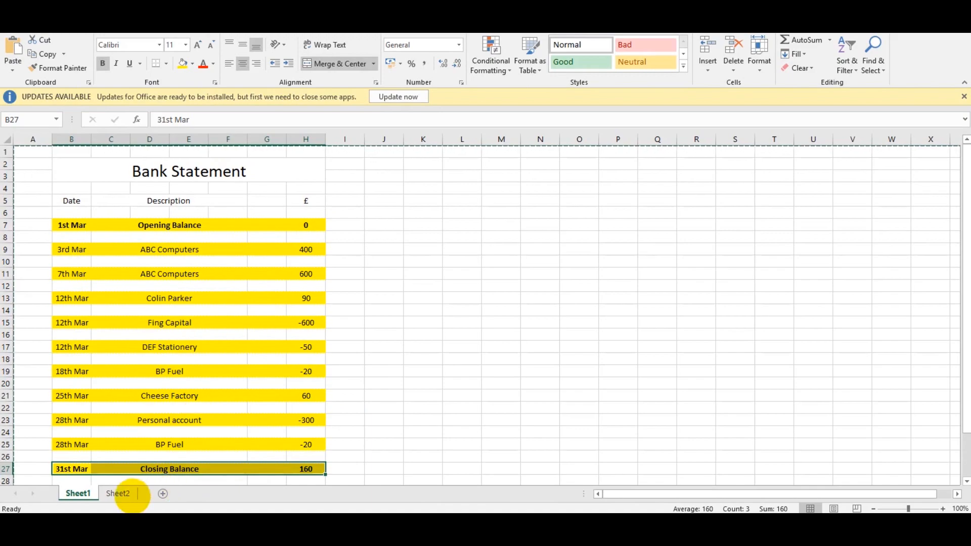
pyautogui.click(117, 494)
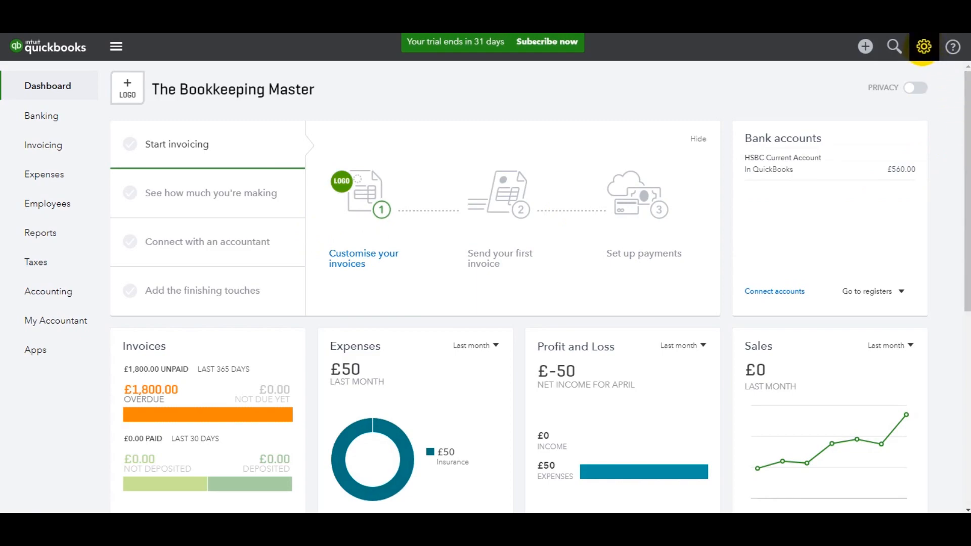
# - Start reconciling via Tools > Reconcile with HSBC Current Account selected (beginning balance 160.00)
pyautogui.click(922, 47)
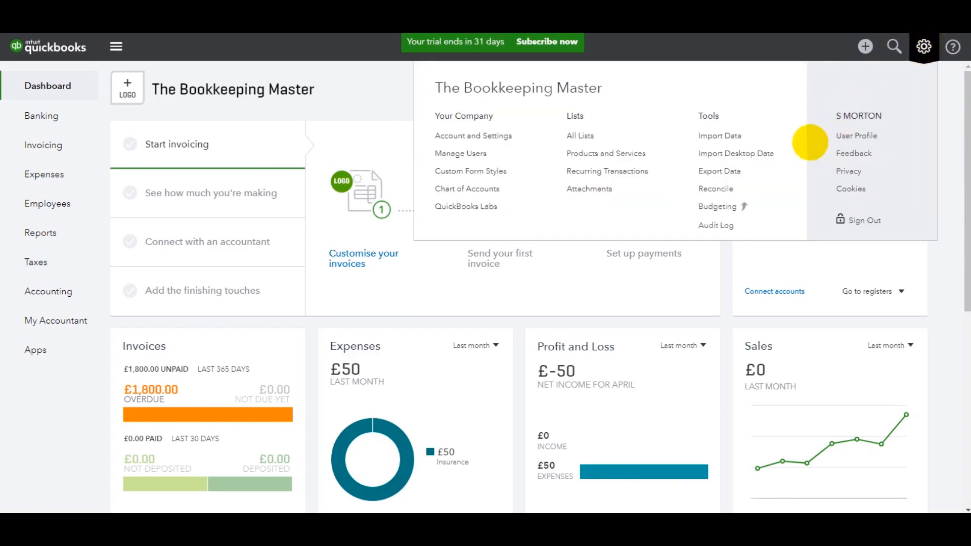
pyautogui.moveTo(716, 190)
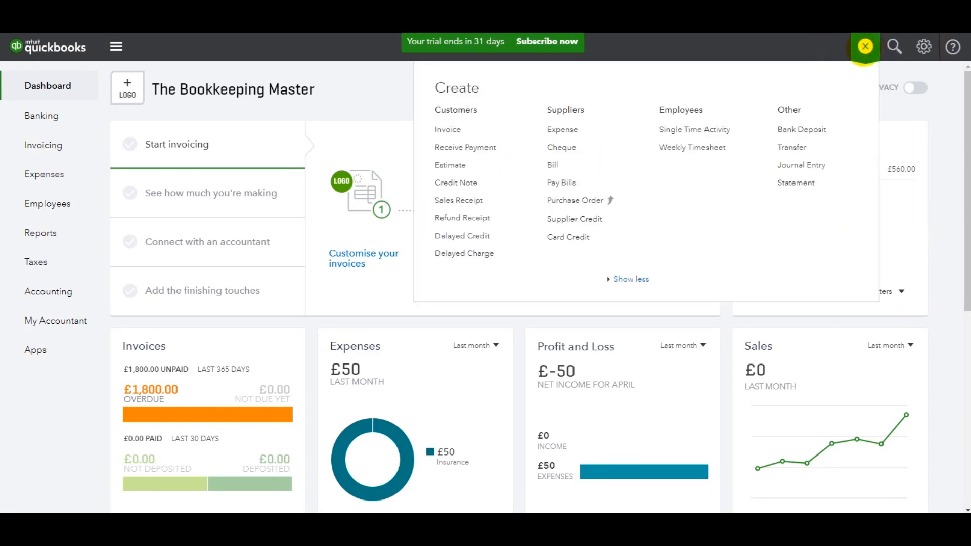
pyautogui.click(924, 47)
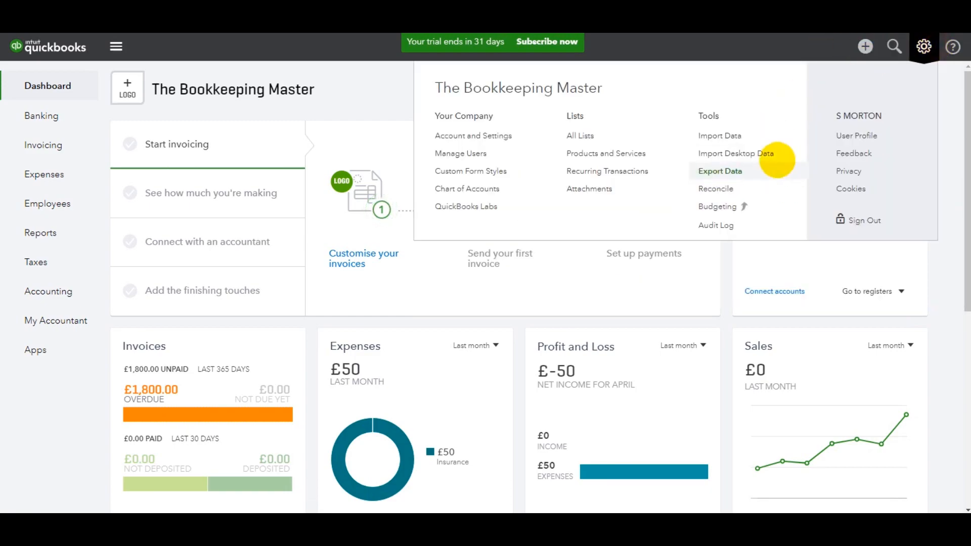
pyautogui.click(715, 189)
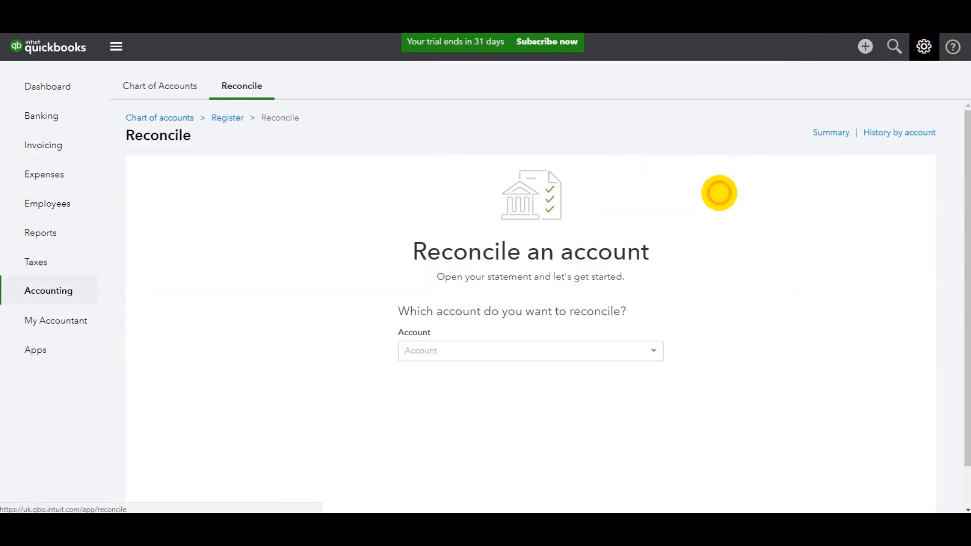
pyautogui.click(529, 351)
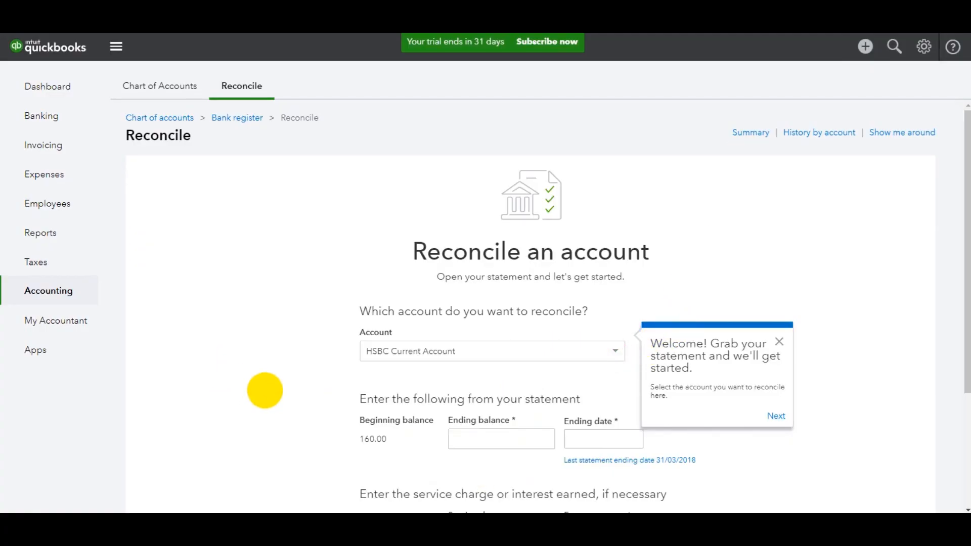
pyautogui.scroll(-3)
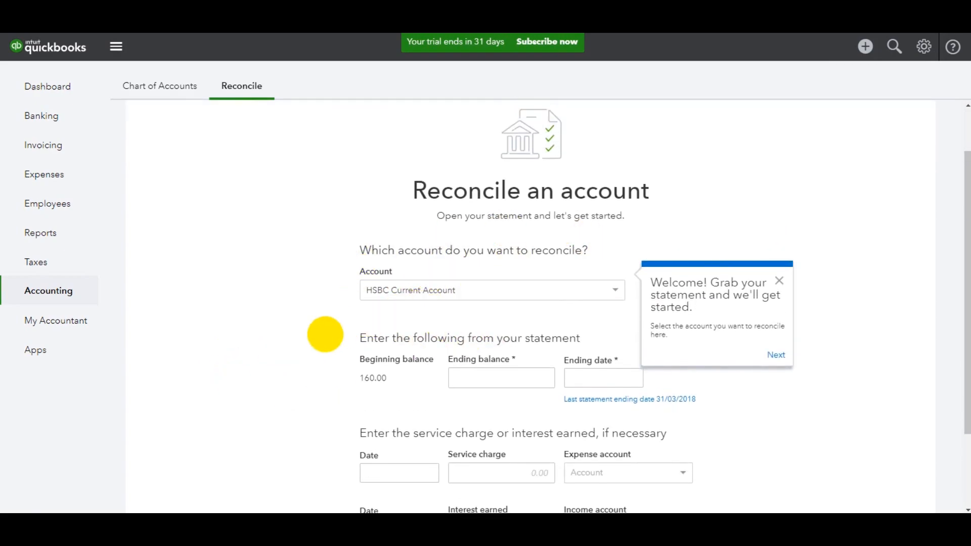
pyautogui.scroll(-3)
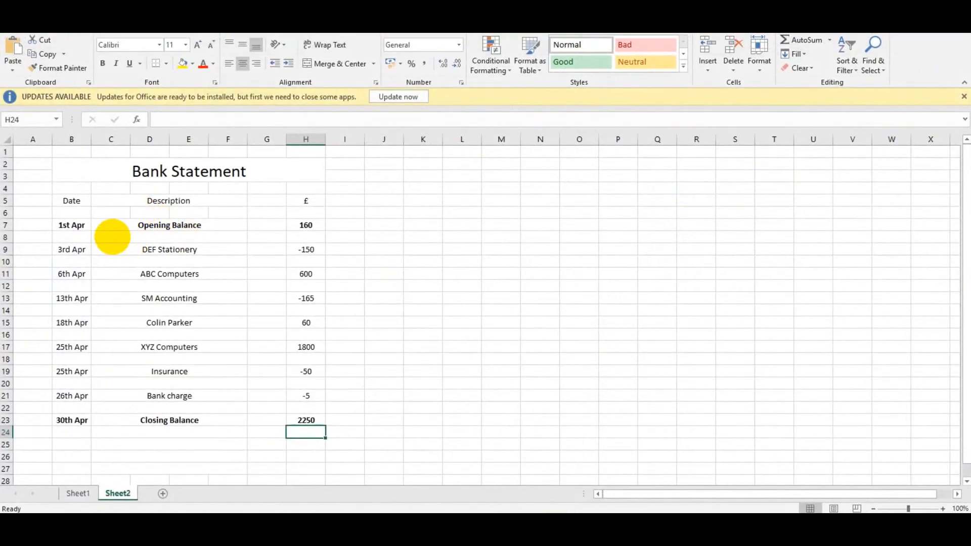
# - Highlight the 1st Apr 160 opening row yellow, confirm it matches March's 160 close, and return to the reconcile form
pyautogui.click(70, 224)
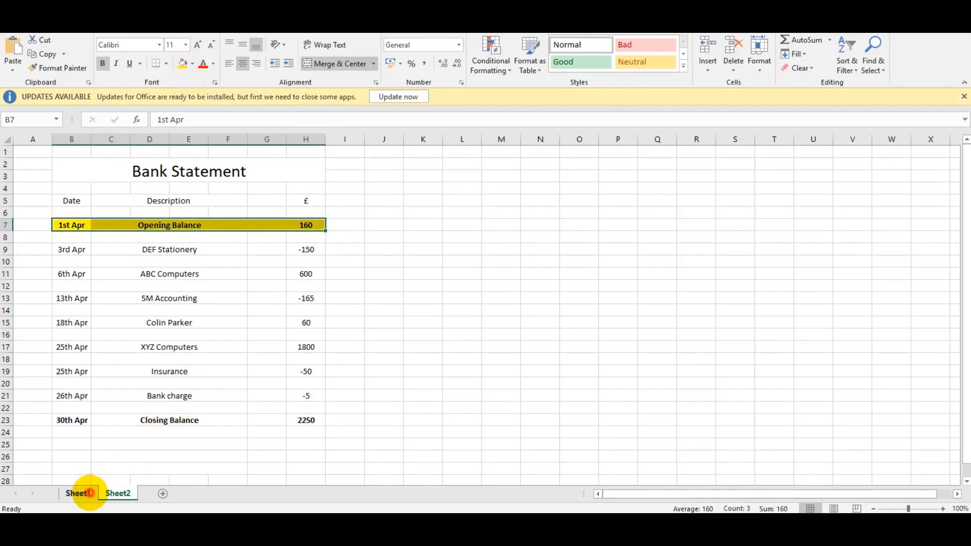
pyautogui.click(78, 493)
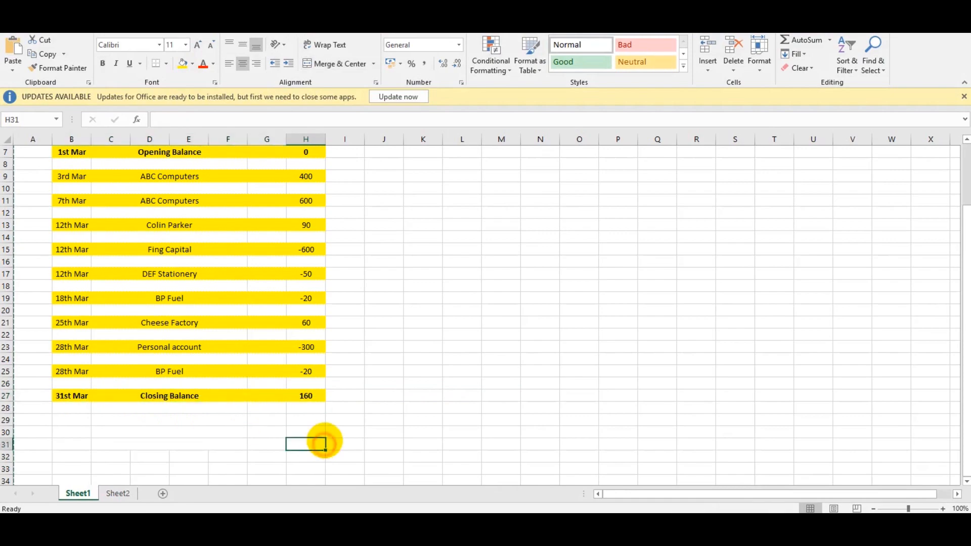
pyautogui.click(117, 493)
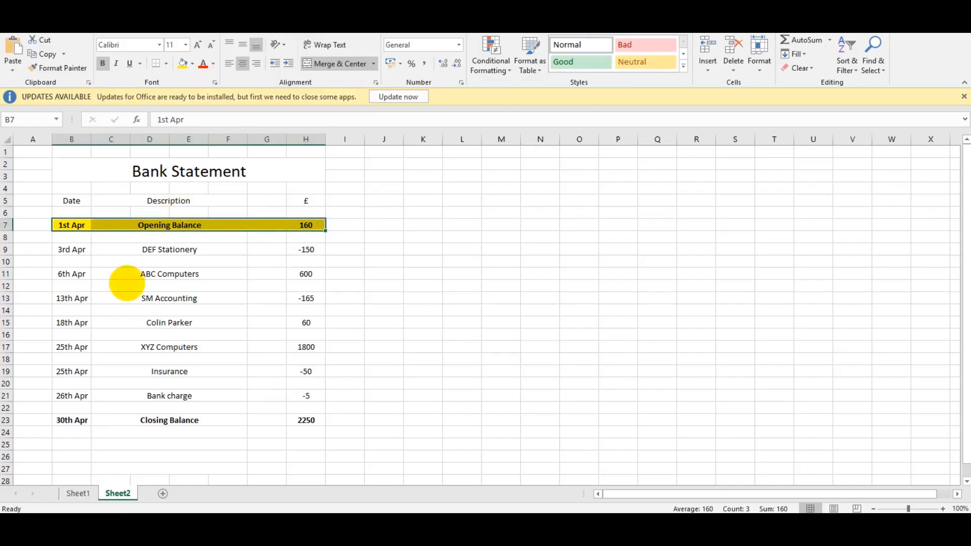
pyautogui.click(306, 420)
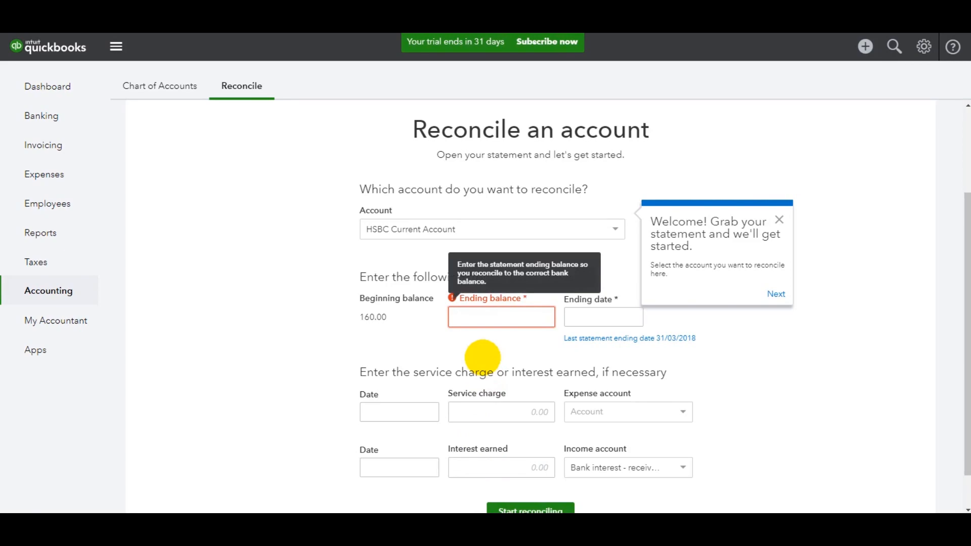
# - Begin reconciling with ending balance 2250 and ending date 30/04/2018
pyautogui.write('2250')
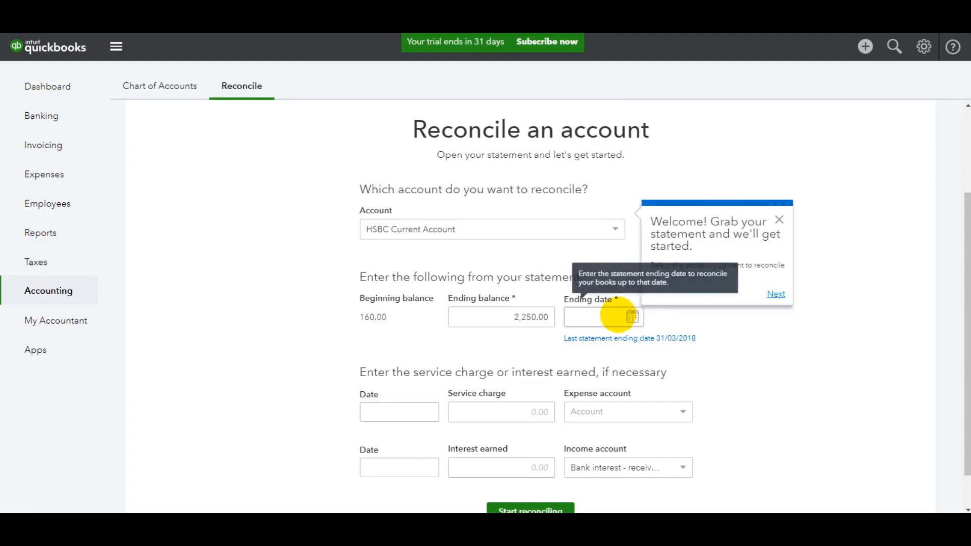
pyautogui.click(630, 317)
pyautogui.write('30/04/2018')
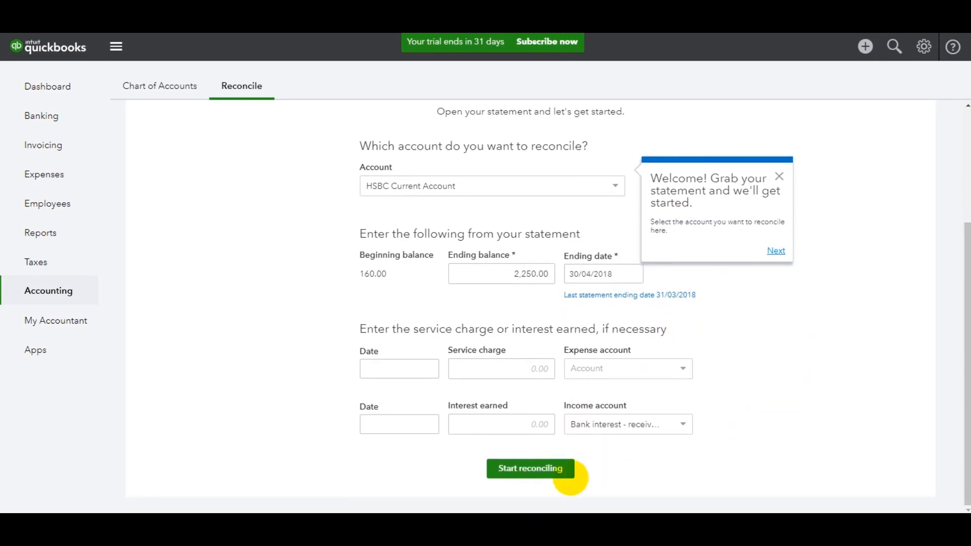
pyautogui.click(529, 468)
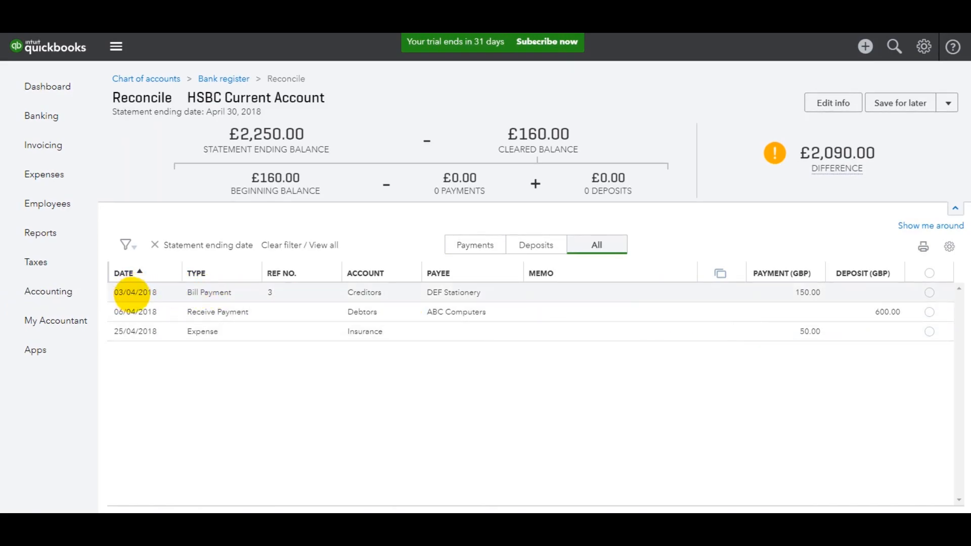
pyautogui.moveTo(807, 292)
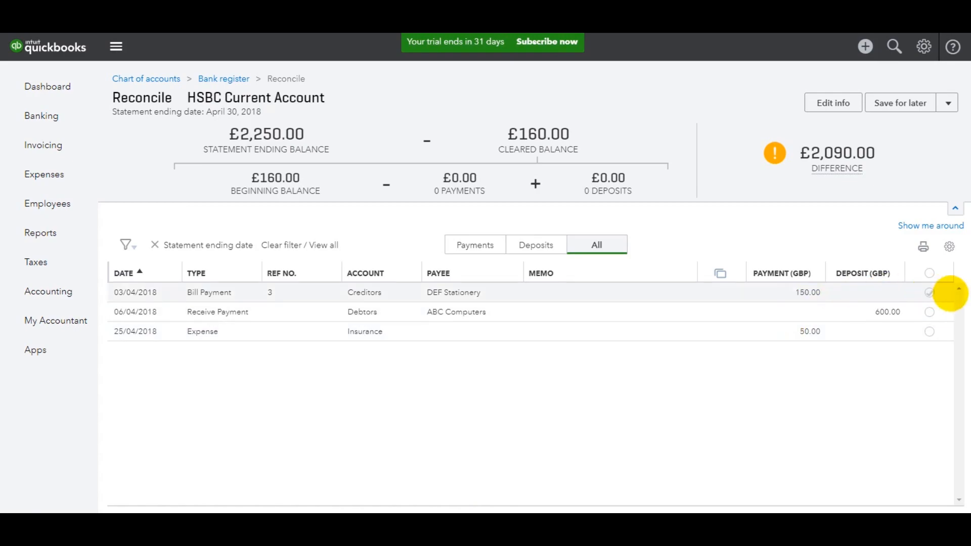
# - Tick the 03/04/2018 DEF Stationery £150.00 bill payment as cleared, leaving a £2,240.00 difference
pyautogui.click(928, 293)
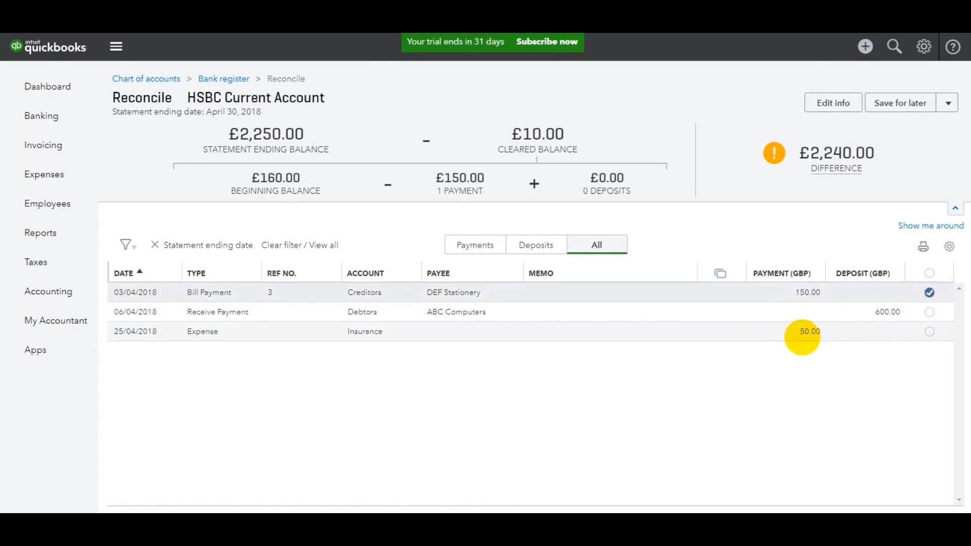
pyautogui.moveTo(166, 335)
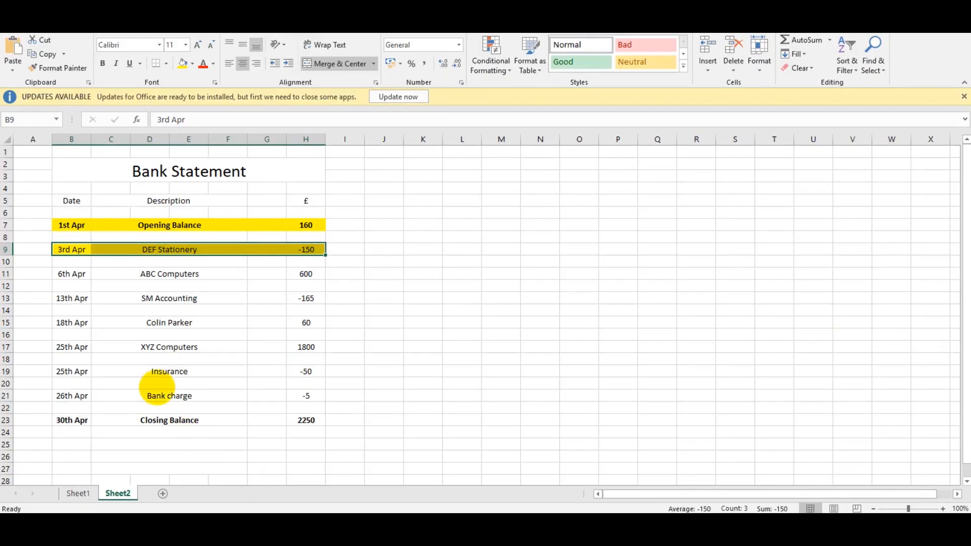
pyautogui.click(71, 371)
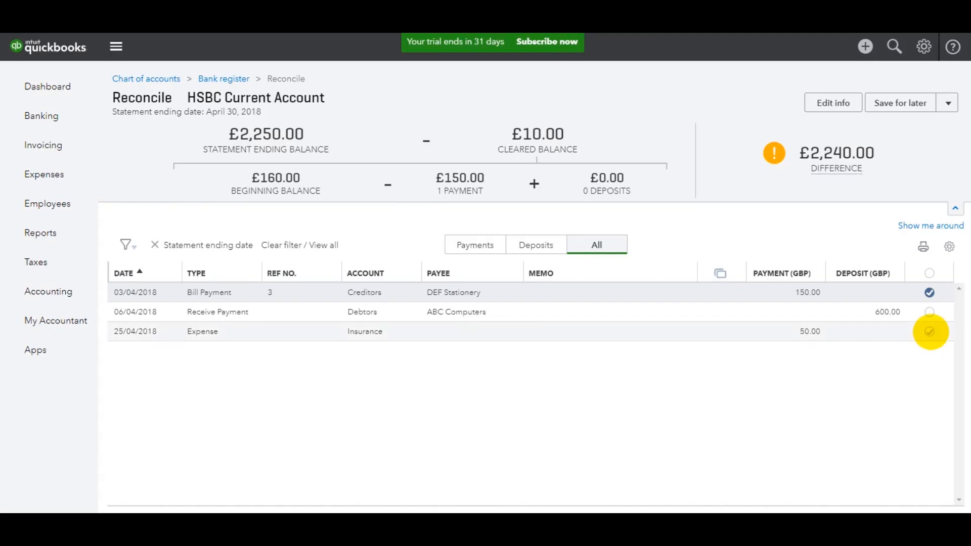
# - Tick the 25/04/2018 Insurance £50.00 expense as cleared, giving a £2,290.00 difference
pyautogui.click(928, 332)
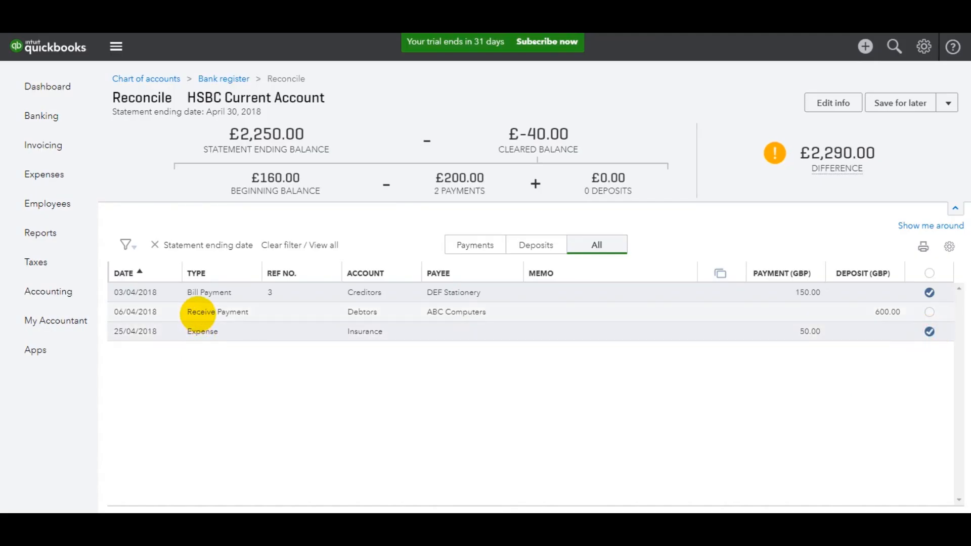
pyautogui.moveTo(423, 435)
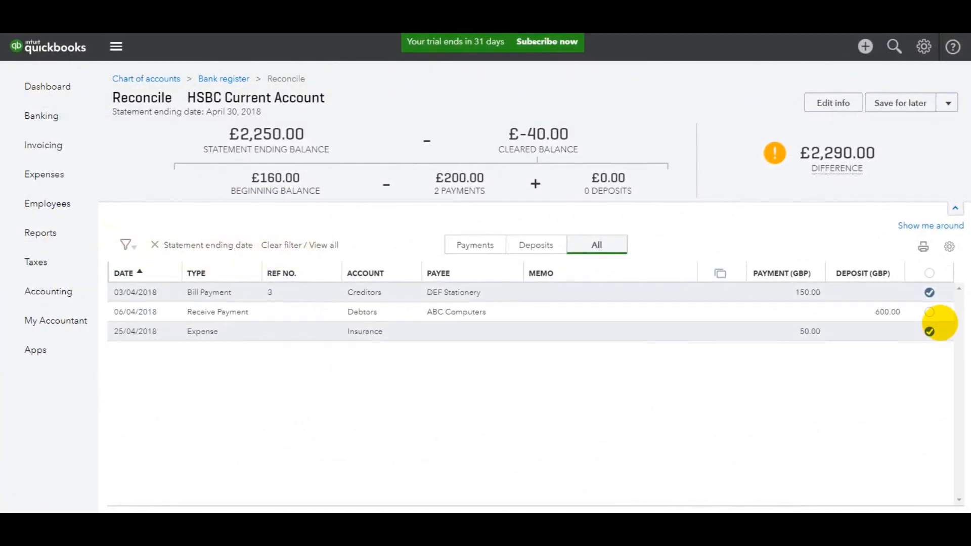
pyautogui.click(928, 311)
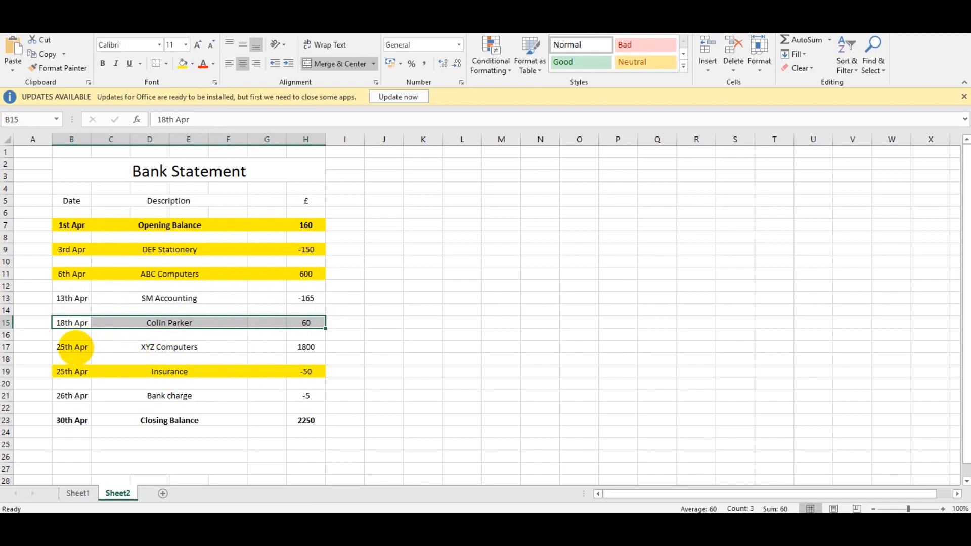
# - Return to the reconciliation list and tick the ABC Computers £600 deposit, leaving a £1,690.00 difference
pyautogui.click(71, 347)
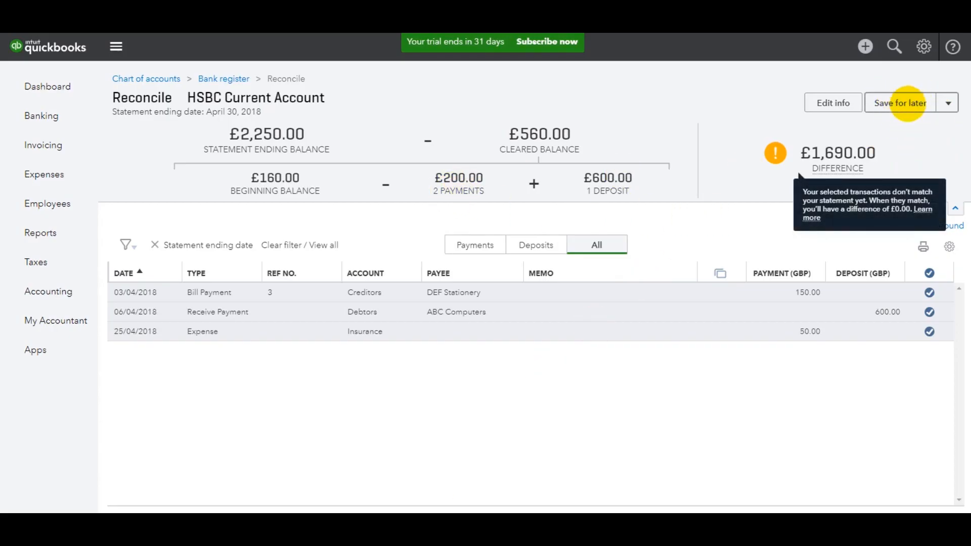
# - Save the reconciliation for later and start paying SM Accounting's open bills from Expenses > Suppliers
pyautogui.click(899, 104)
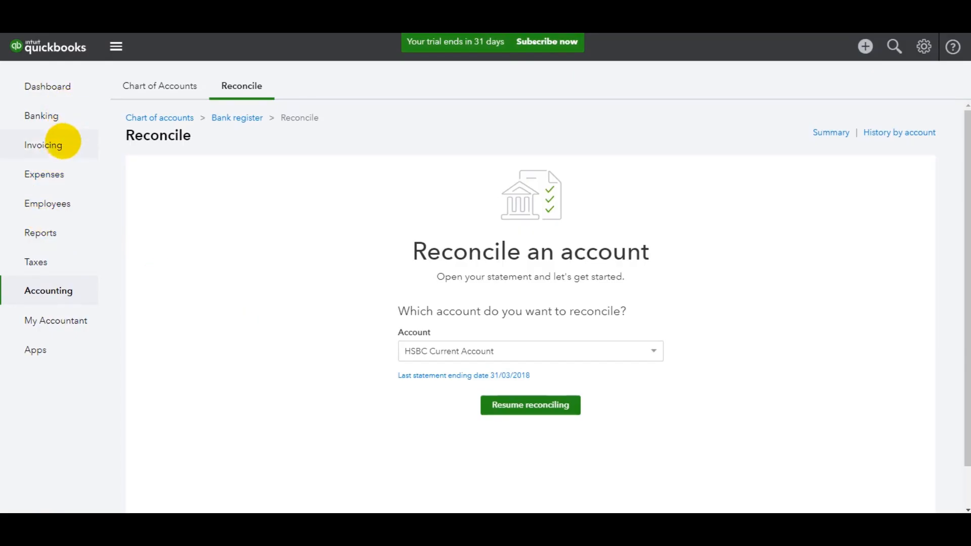
pyautogui.click(43, 174)
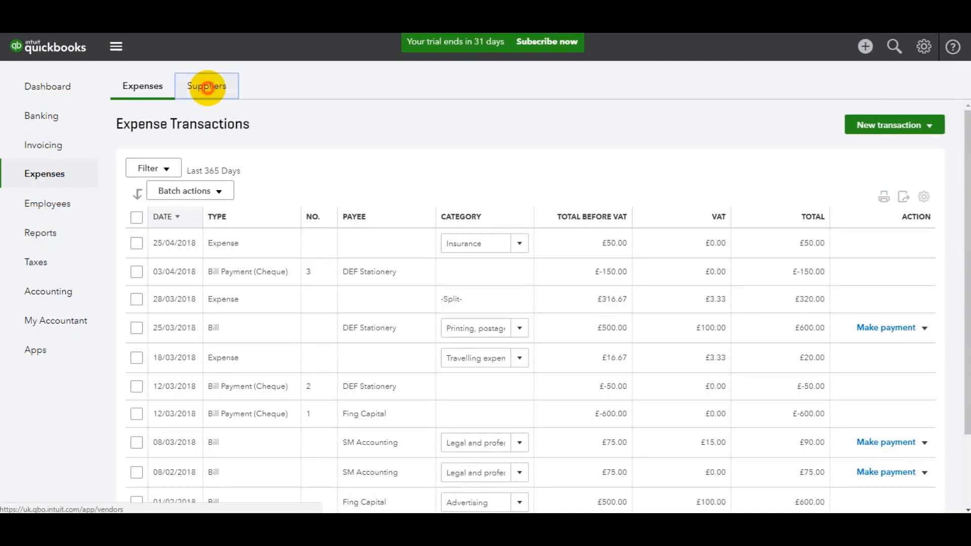
pyautogui.click(207, 84)
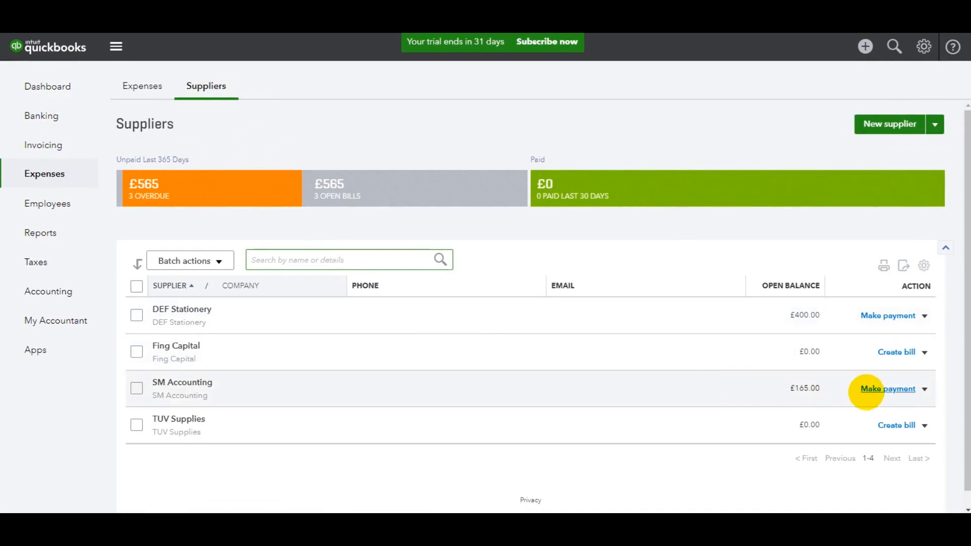
pyautogui.click(886, 388)
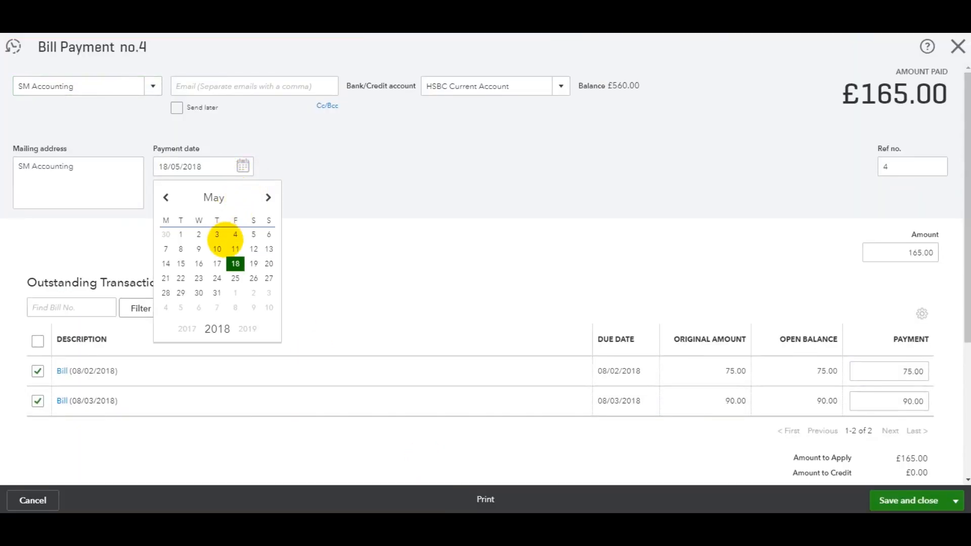
# - Date the £165.00 SM Accounting bill payment in April to match the statement
pyautogui.click(165, 197)
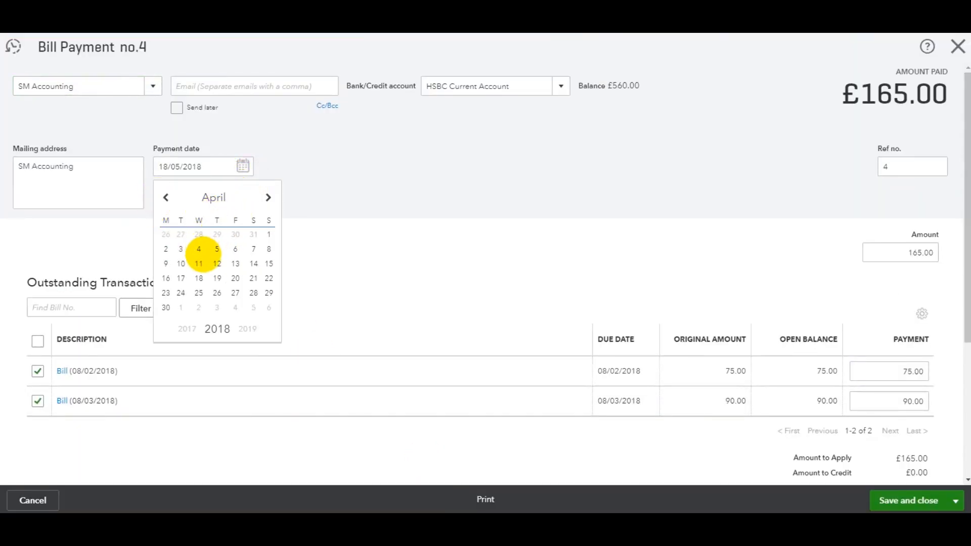
pyautogui.click(235, 263)
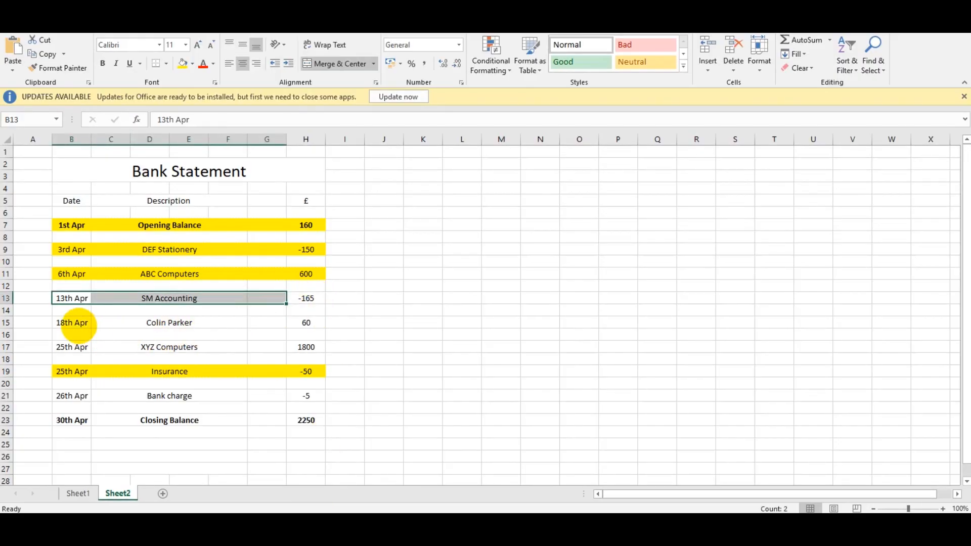
pyautogui.click(71, 322)
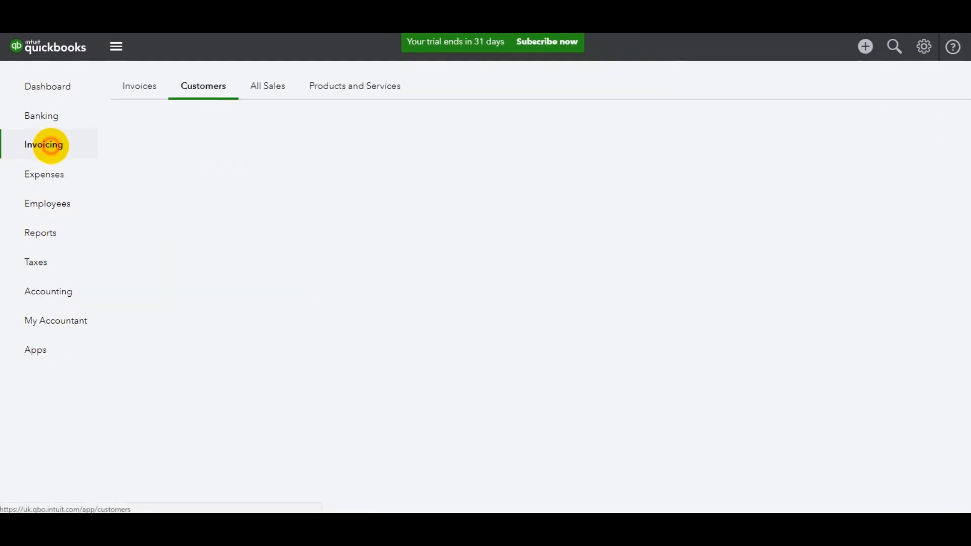
pyautogui.click(43, 144)
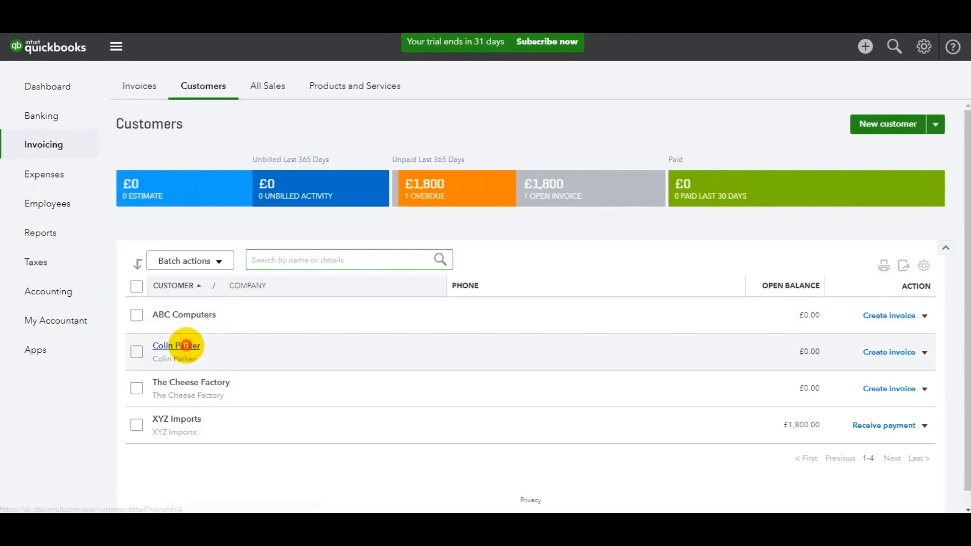
pyautogui.click(176, 346)
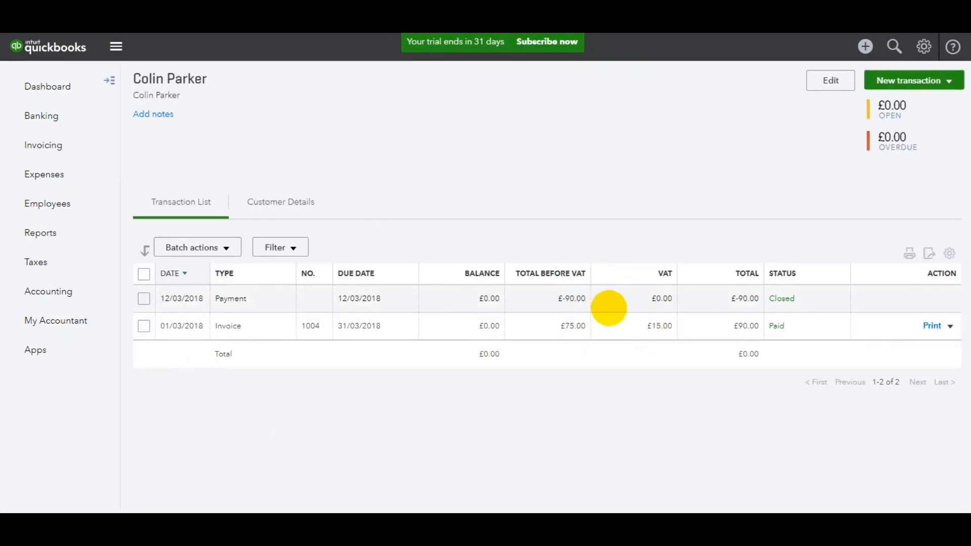
pyautogui.click(912, 80)
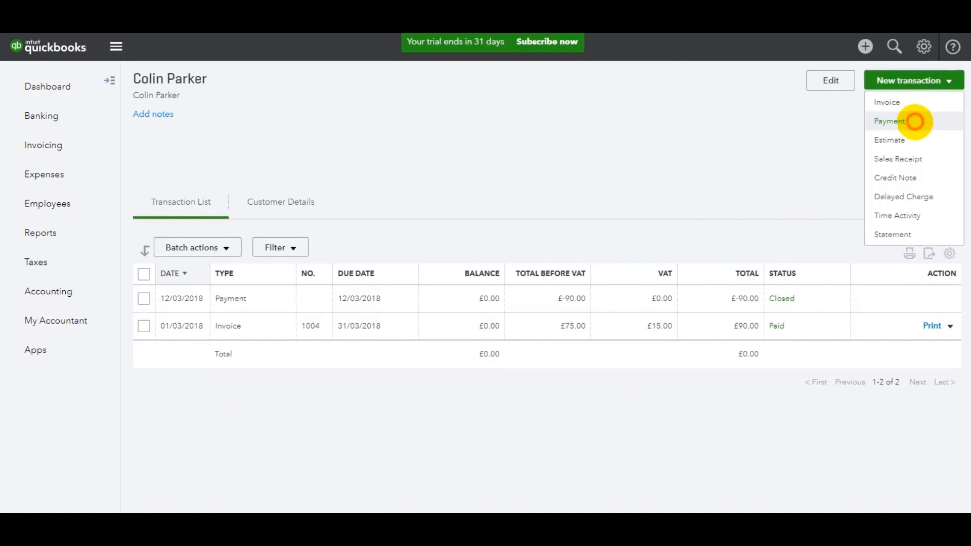
pyautogui.click(890, 120)
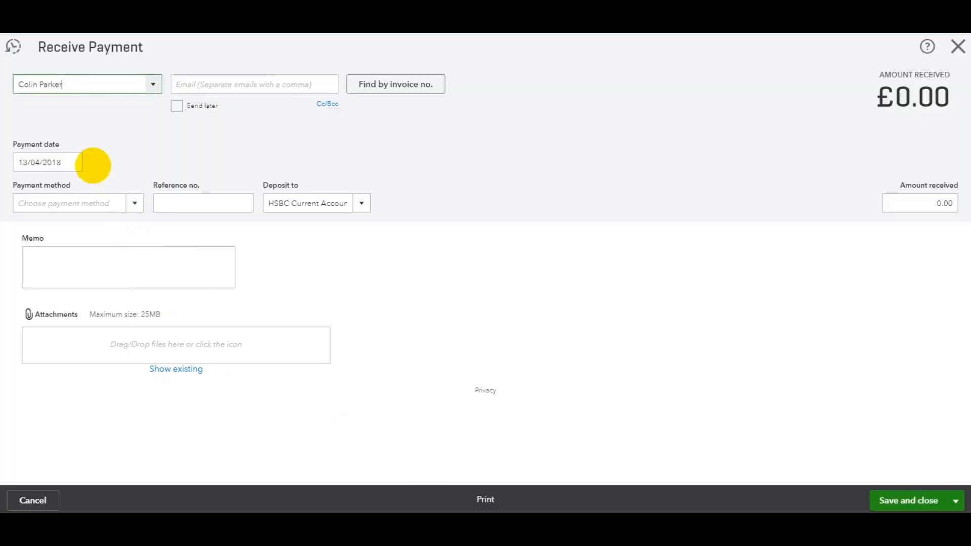
# - Record the payment dated 18/04/2018 for £60.00 into HSBC Current Account and save it
pyautogui.write('18/04/2018')
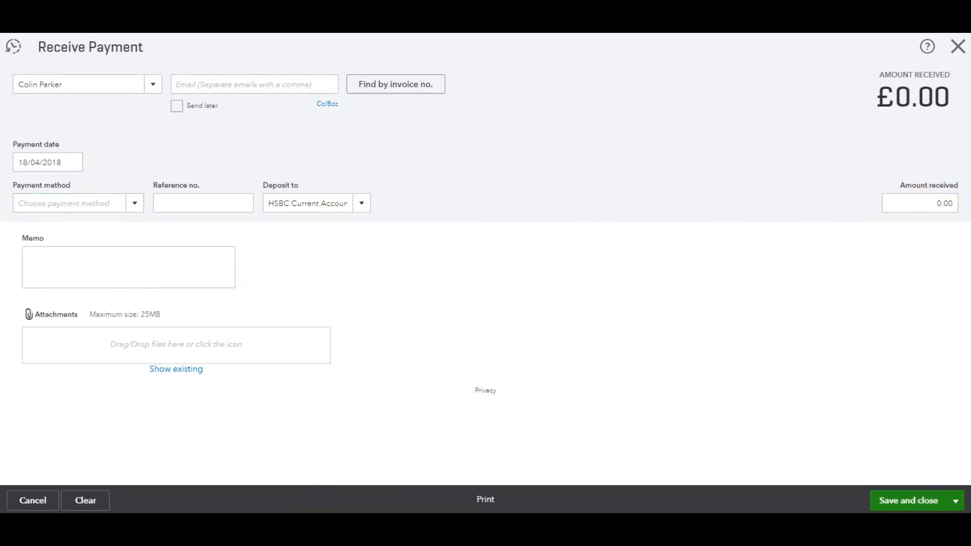
pyautogui.click(895, 202)
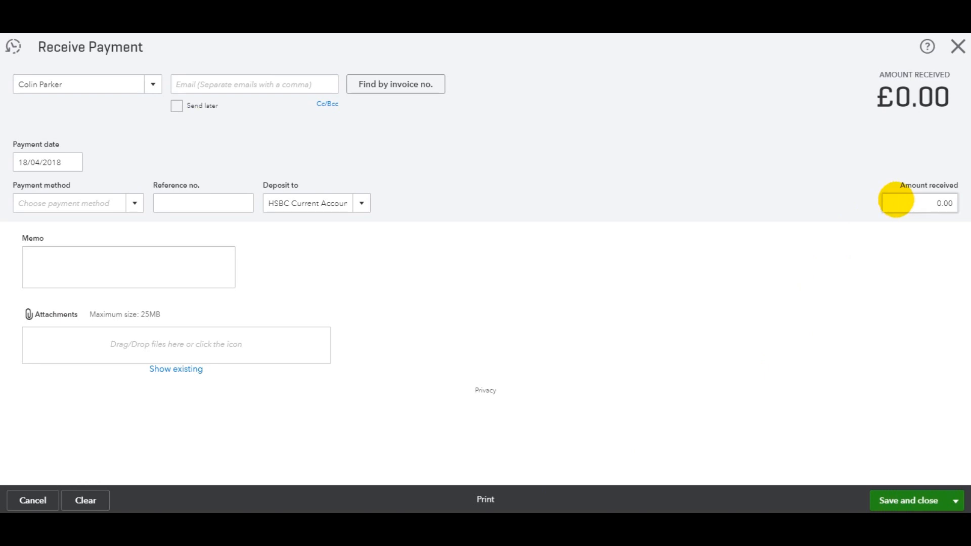
pyautogui.write('60.00')
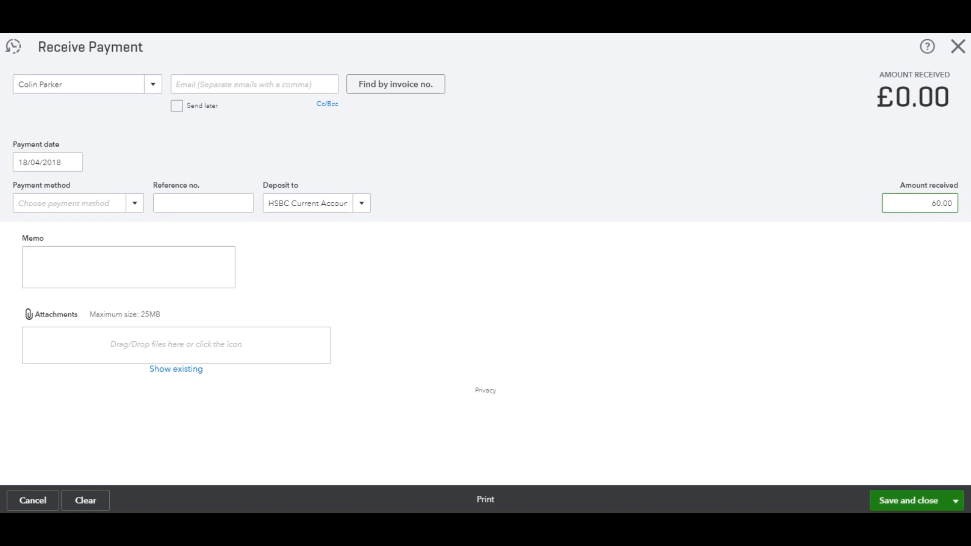
pyautogui.moveTo(771, 461)
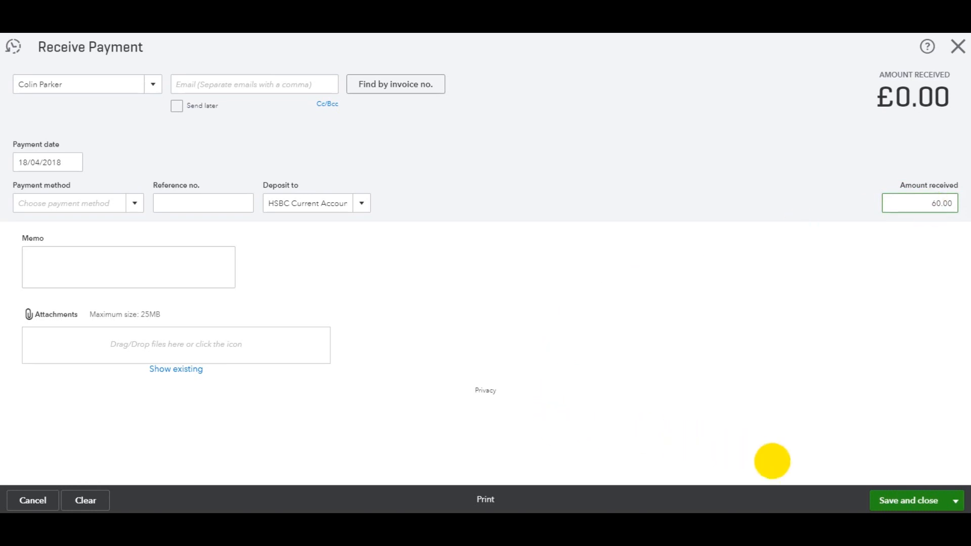
pyautogui.click(908, 500)
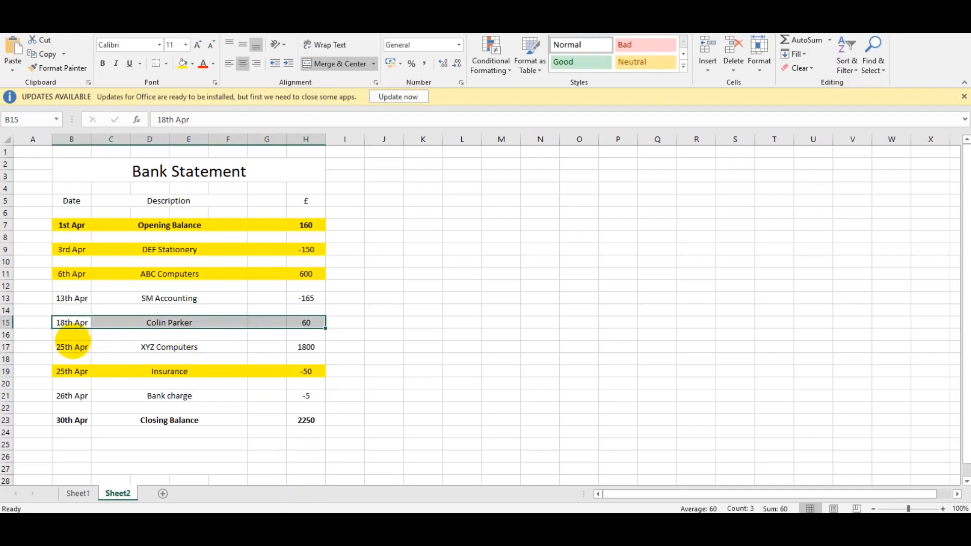
# - Receive XYZ Imports' £1,800.00 invoice #1005 payment dated 25/04/2018, save it, and go to the suppliers list
pyautogui.click(71, 347)
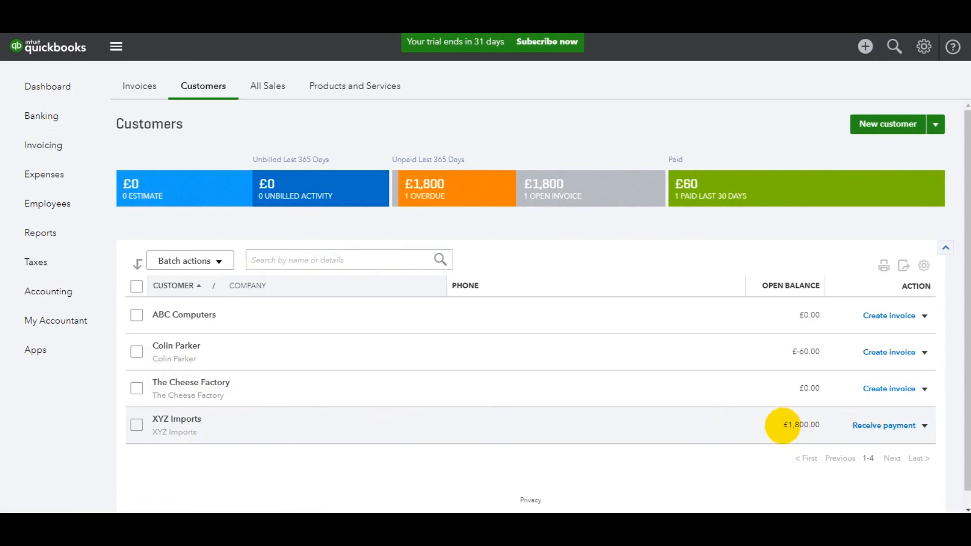
pyautogui.click(884, 426)
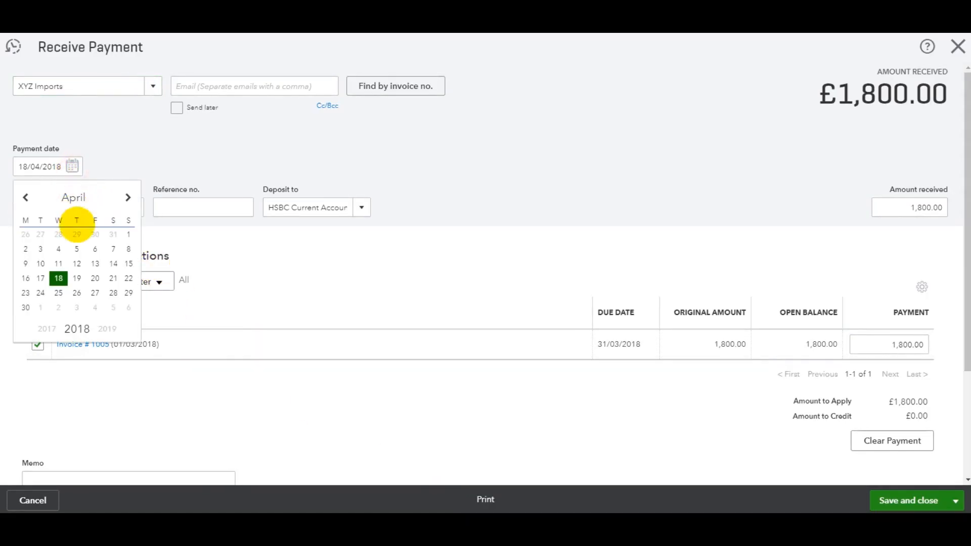
pyautogui.click(58, 293)
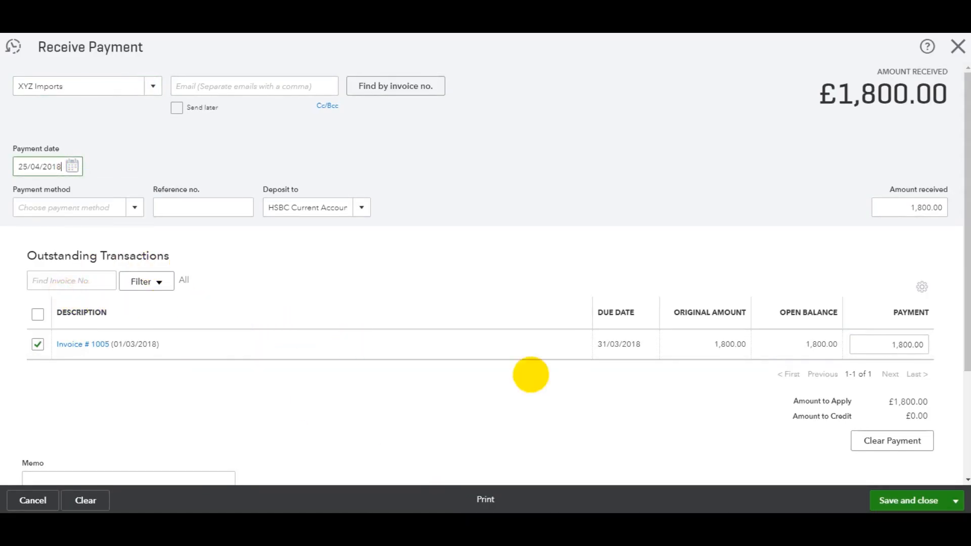
pyautogui.click(908, 501)
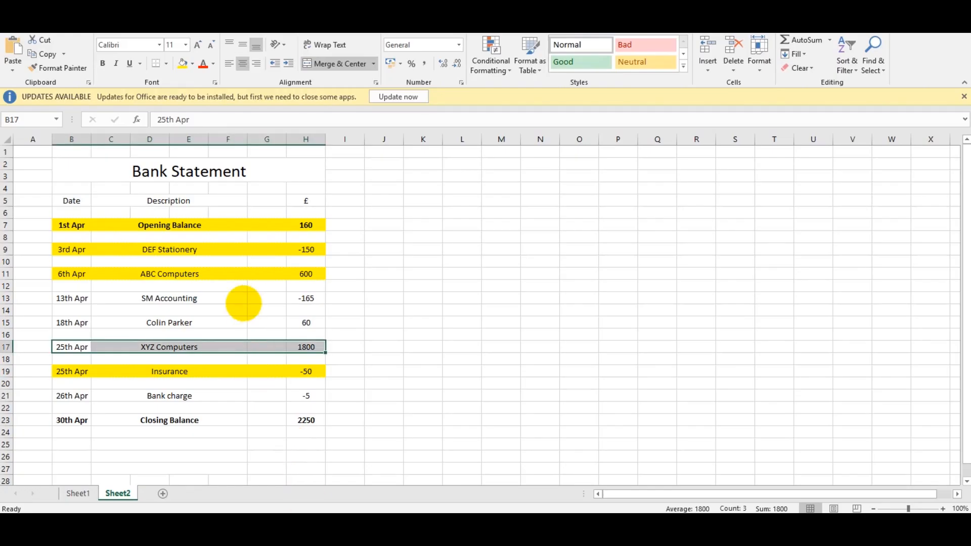
pyautogui.click(71, 396)
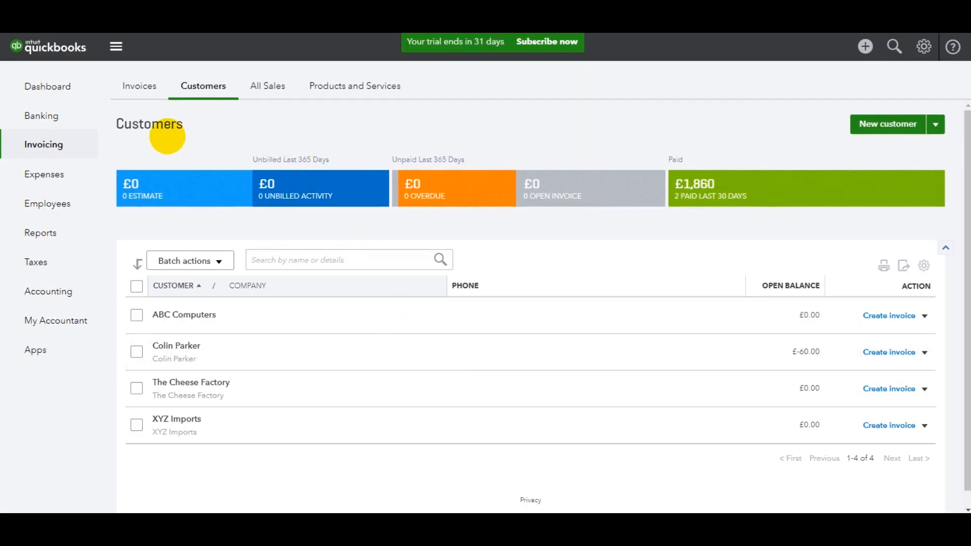
pyautogui.click(43, 174)
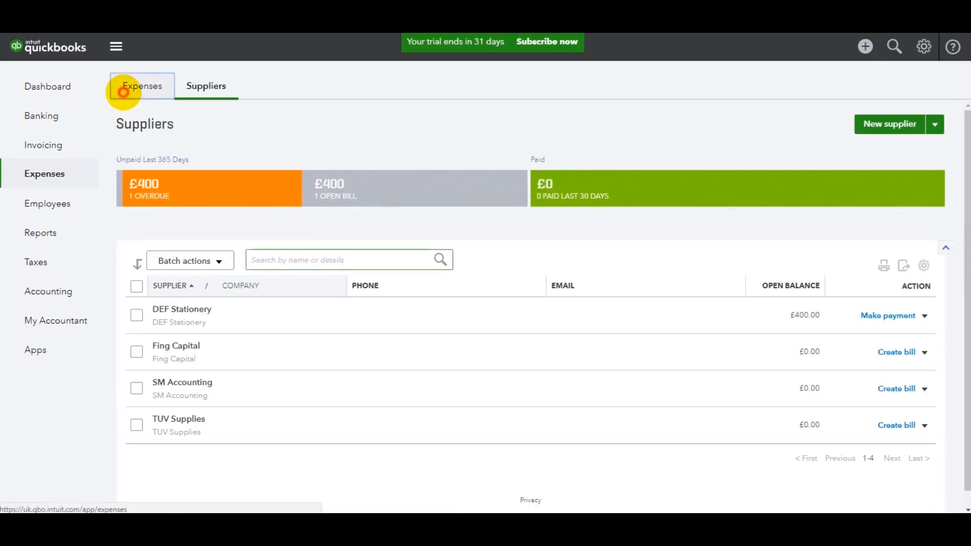
# - Record and save a £5.00 expense against the Bank charges account, then head to the gear settings
pyautogui.click(142, 85)
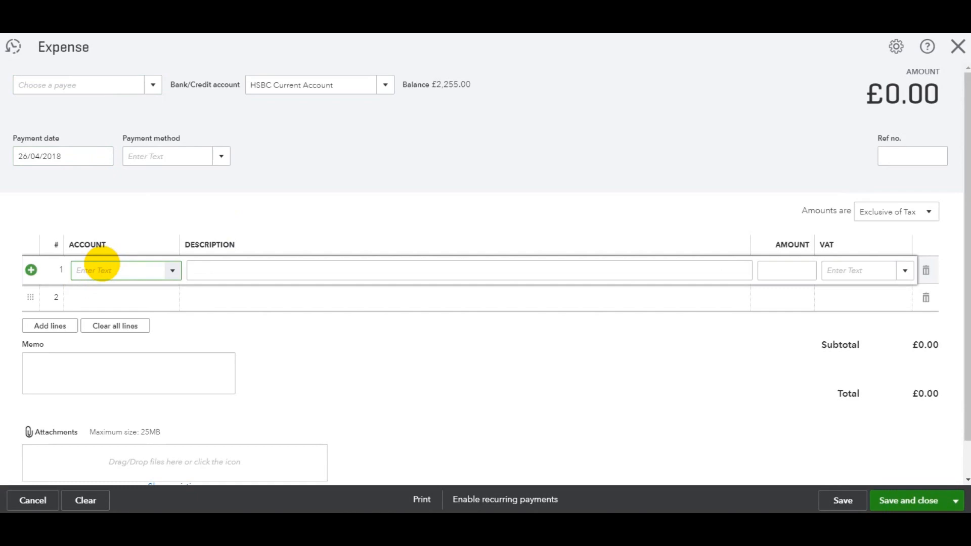
pyautogui.click(118, 270)
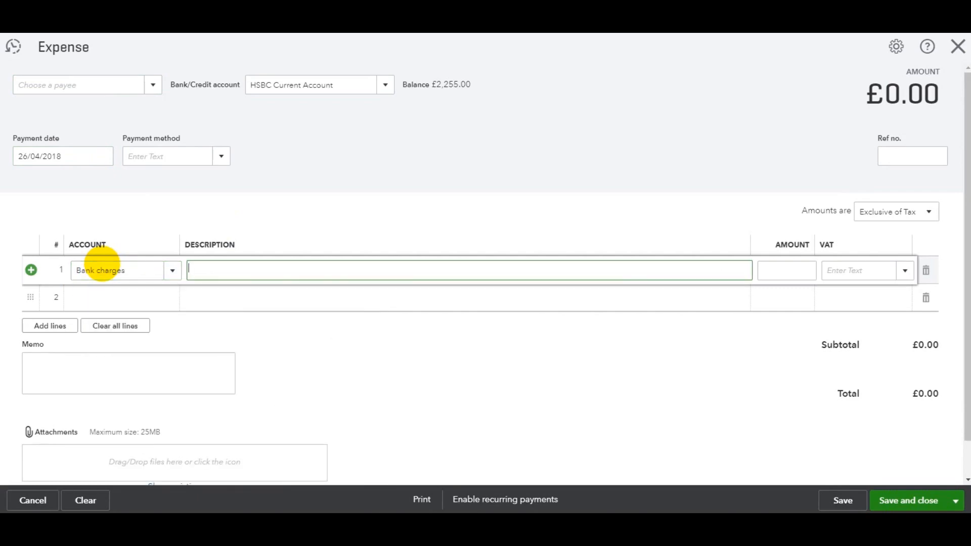
pyautogui.write('5.00')
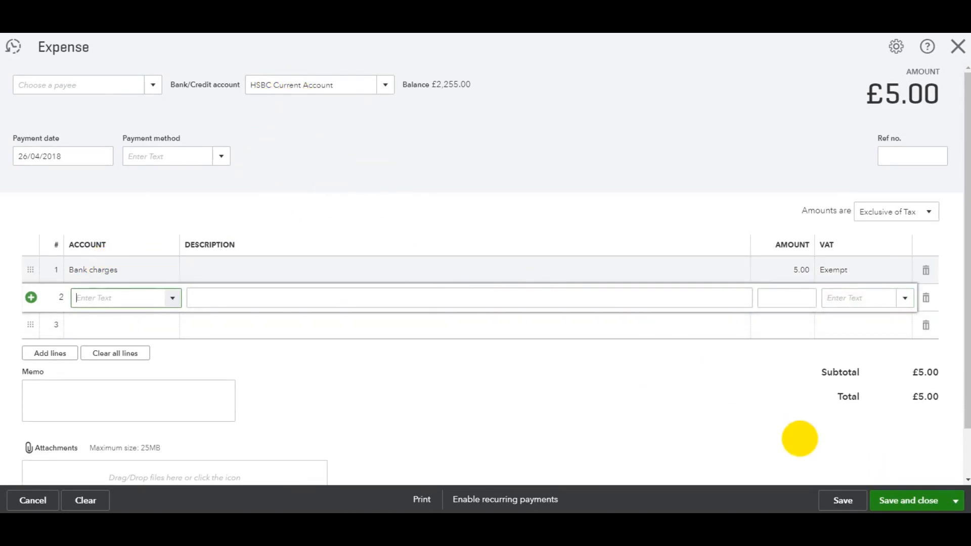
pyautogui.click(908, 501)
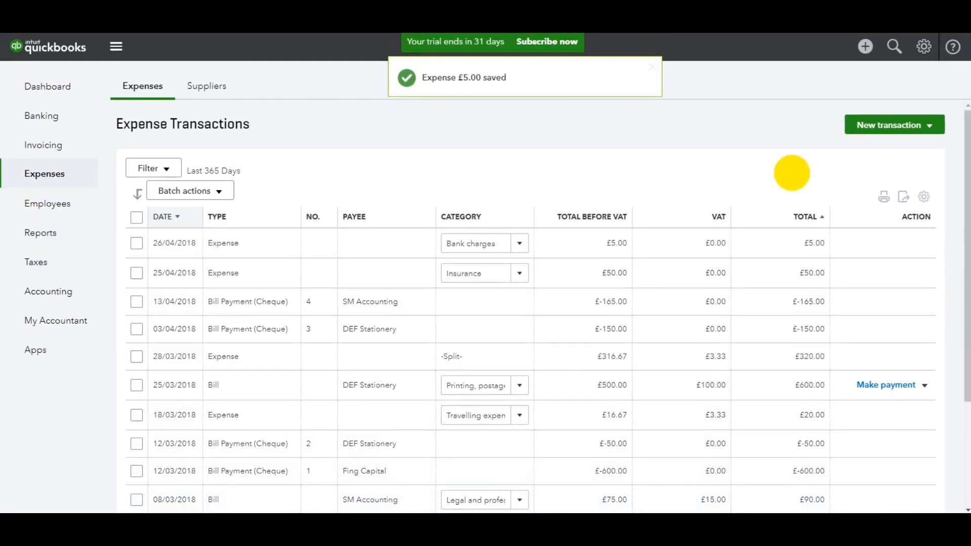
pyautogui.click(924, 46)
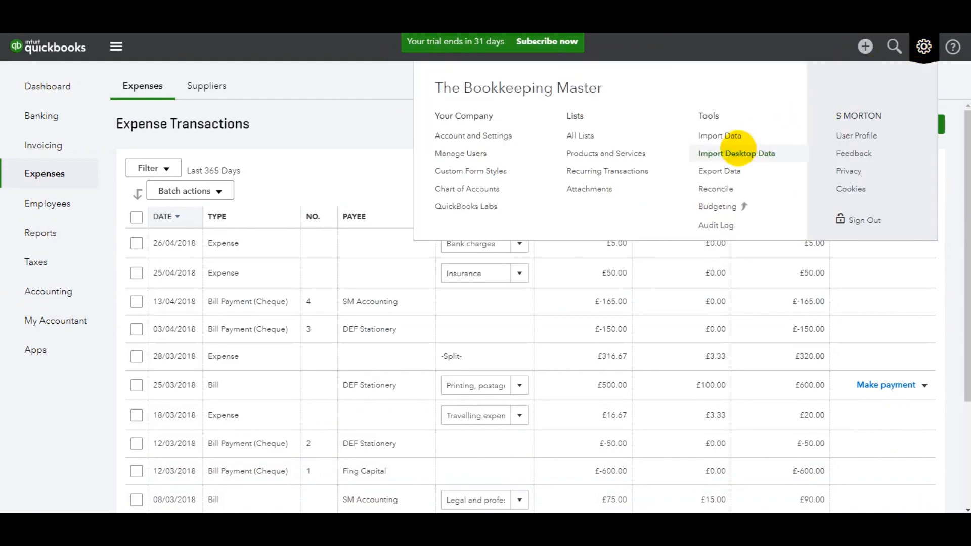
pyautogui.click(716, 188)
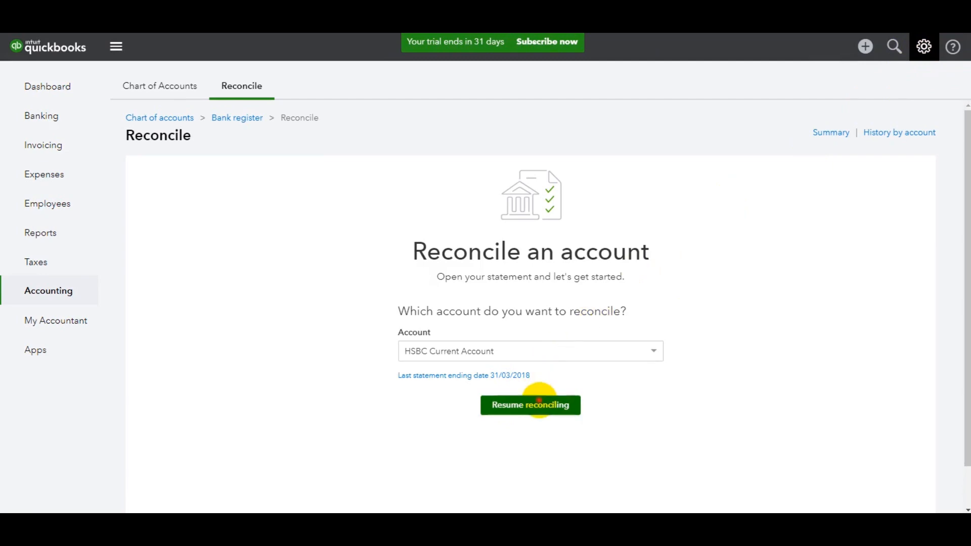
pyautogui.click(529, 404)
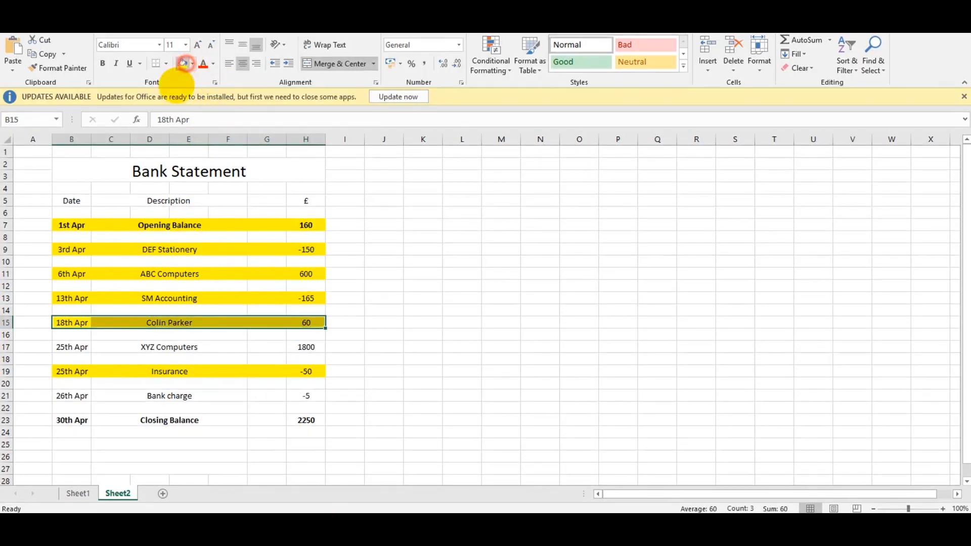
pyautogui.click(71, 347)
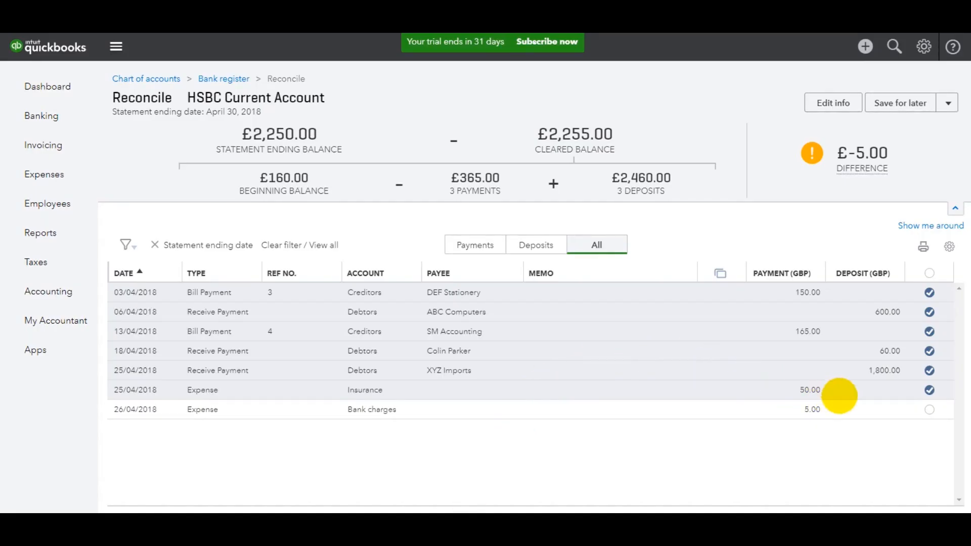
# - Toggle the £5.00 bank charges row on and off, ending ticked so the difference reads £0.00
pyautogui.click(928, 409)
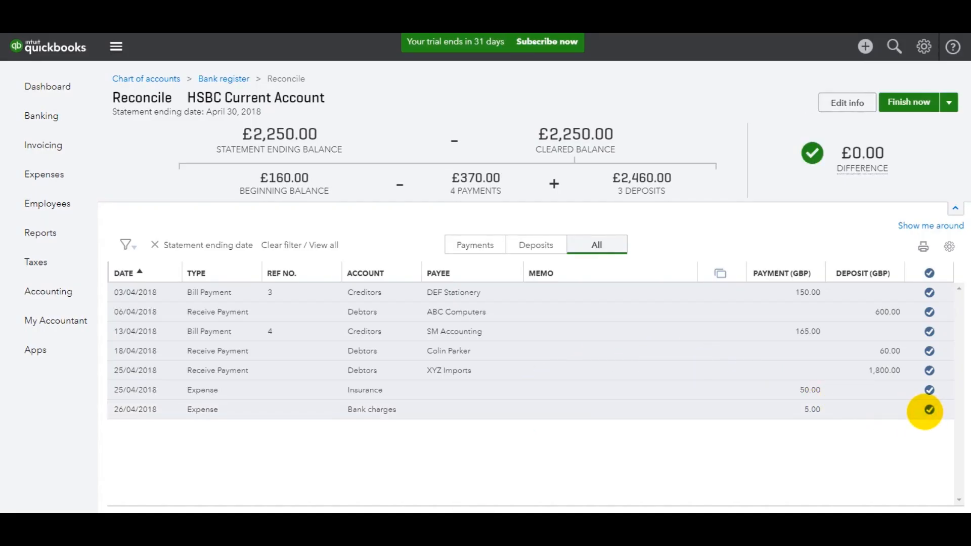
pyautogui.click(929, 409)
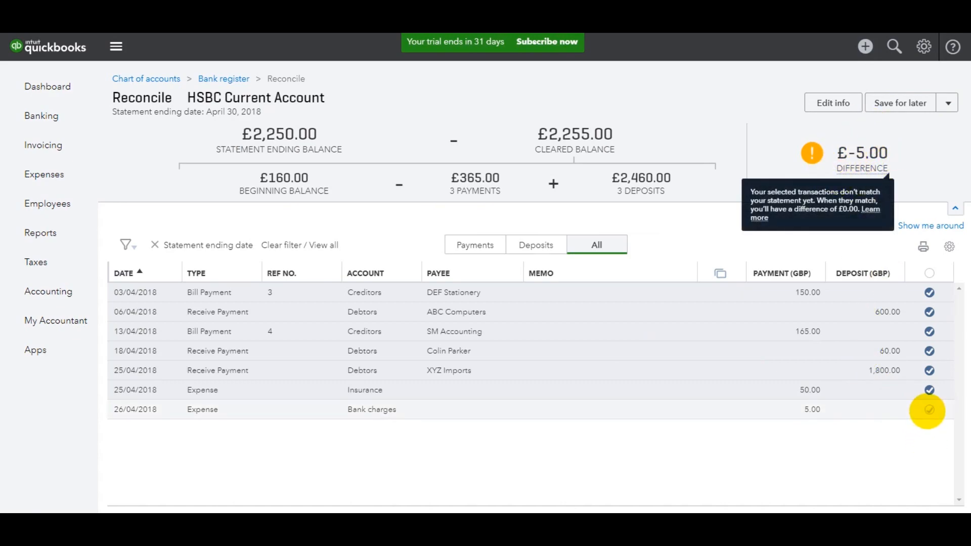
pyautogui.click(928, 409)
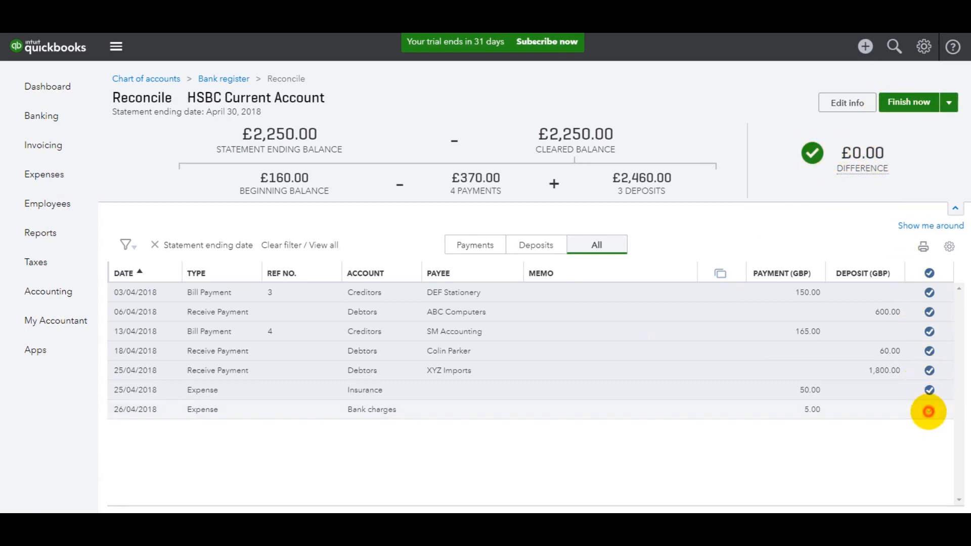
pyautogui.click(928, 409)
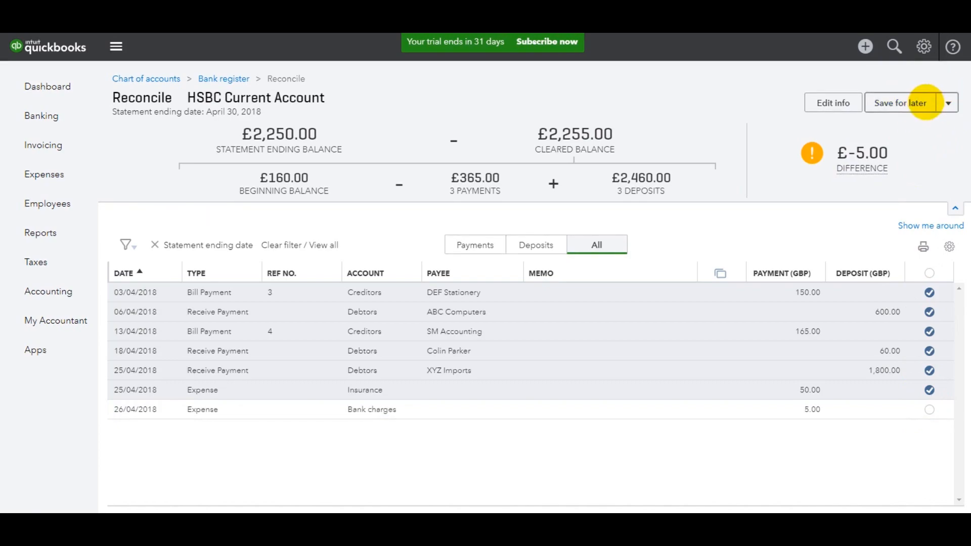
pyautogui.click(928, 408)
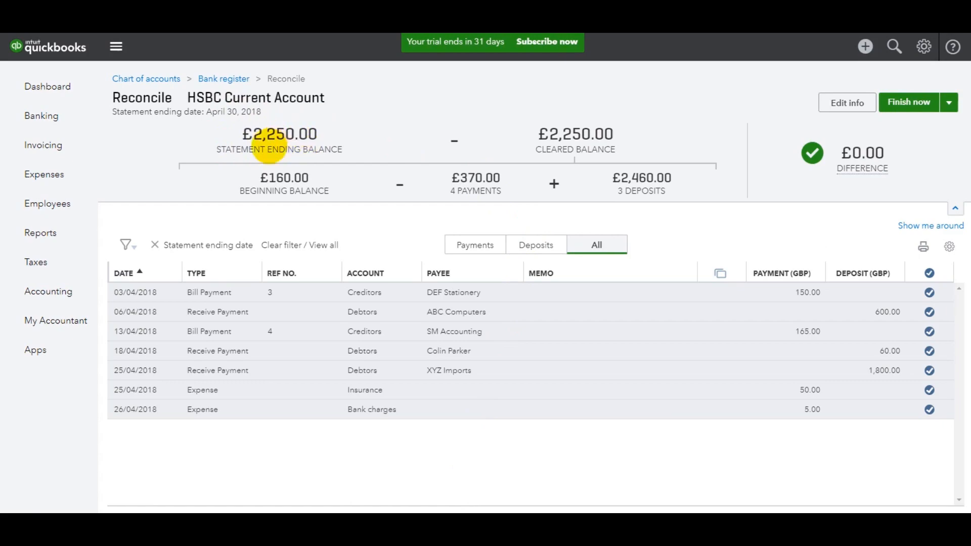
pyautogui.moveTo(467, 402)
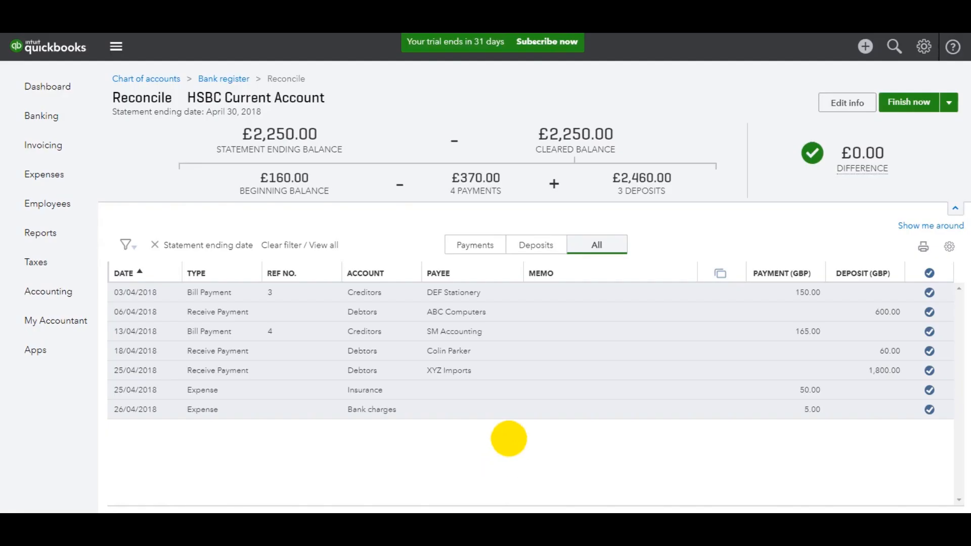
pyautogui.moveTo(707, 236)
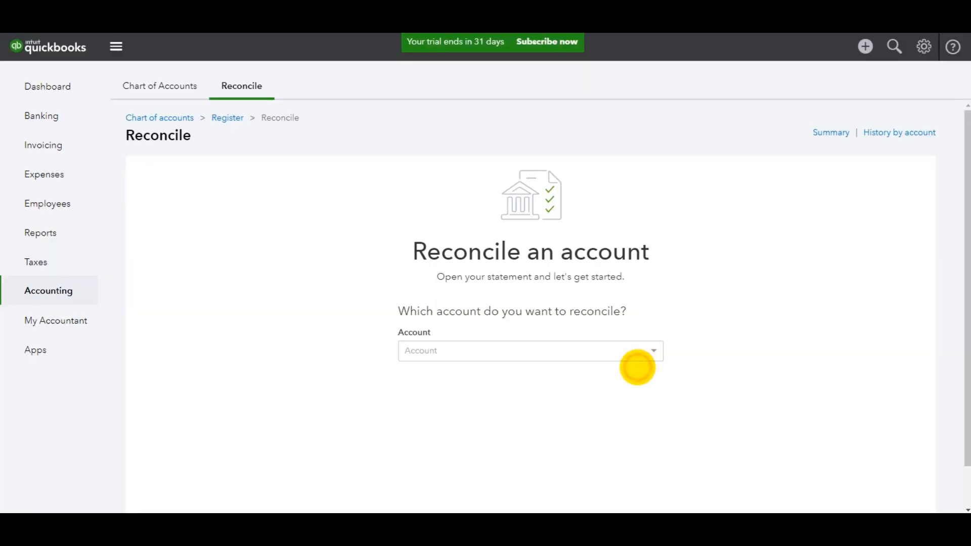
# - Switch to the freebookkeepingaccounting.com browser tab
pyautogui.click(529, 351)
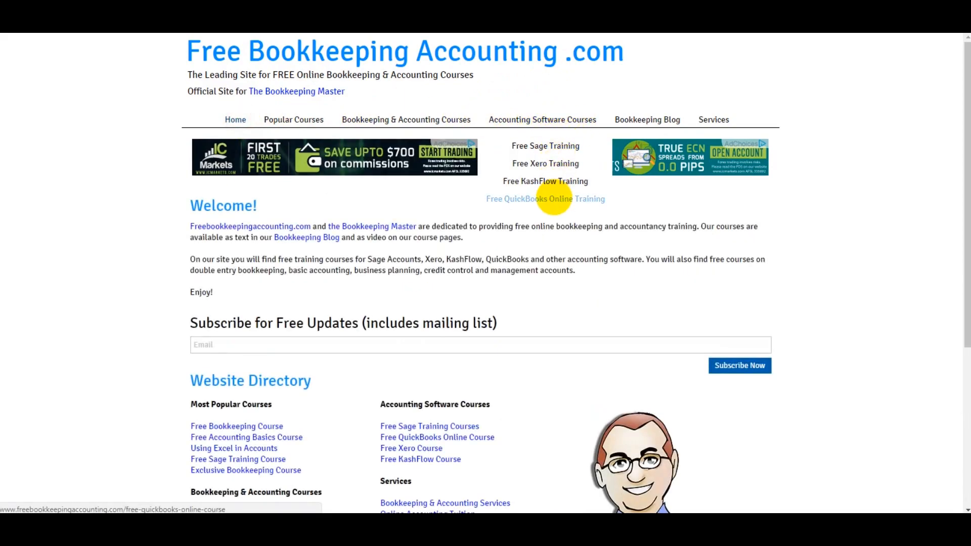
# - Show the Free QuickBooks Online Training course list, then browse the bookkeeping and software course menus
pyautogui.click(545, 200)
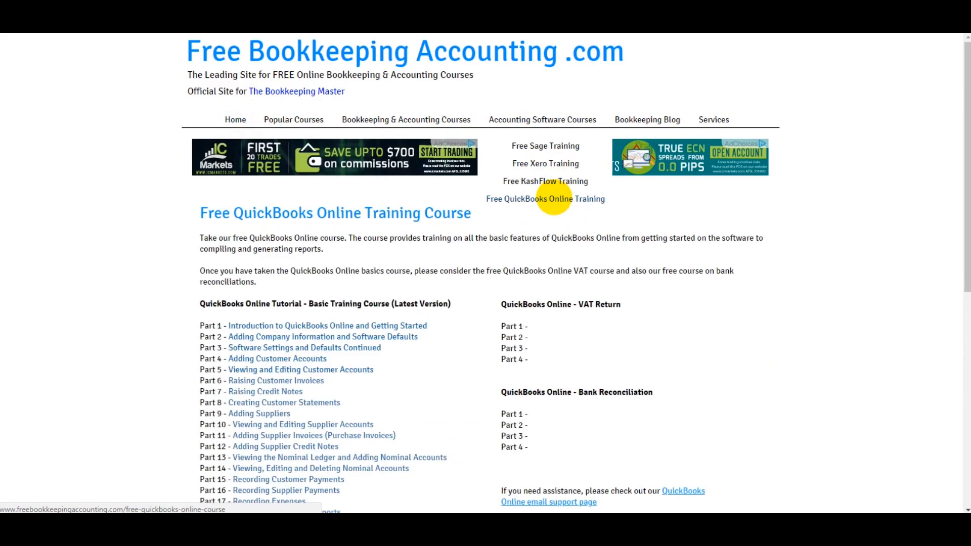
pyautogui.scroll(-3)
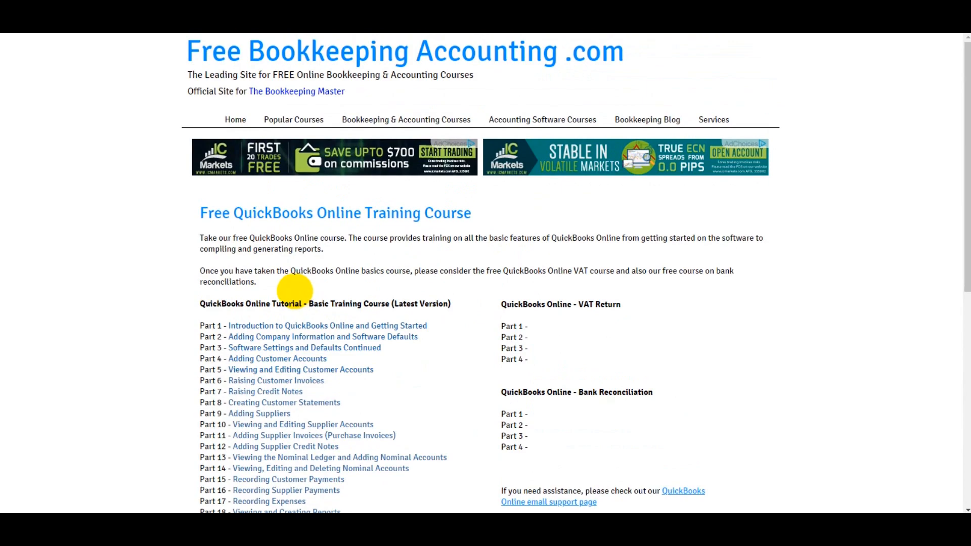
pyautogui.click(406, 119)
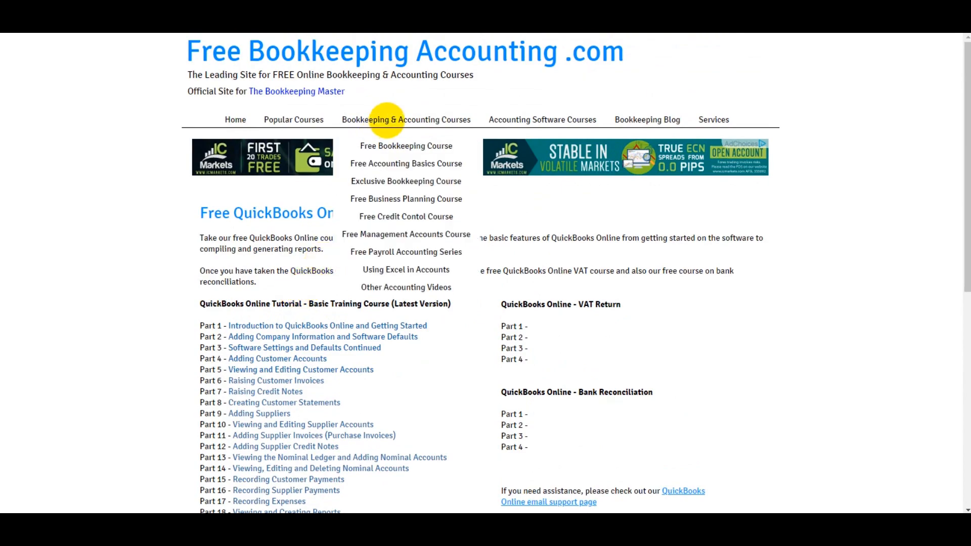
pyautogui.moveTo(541, 119)
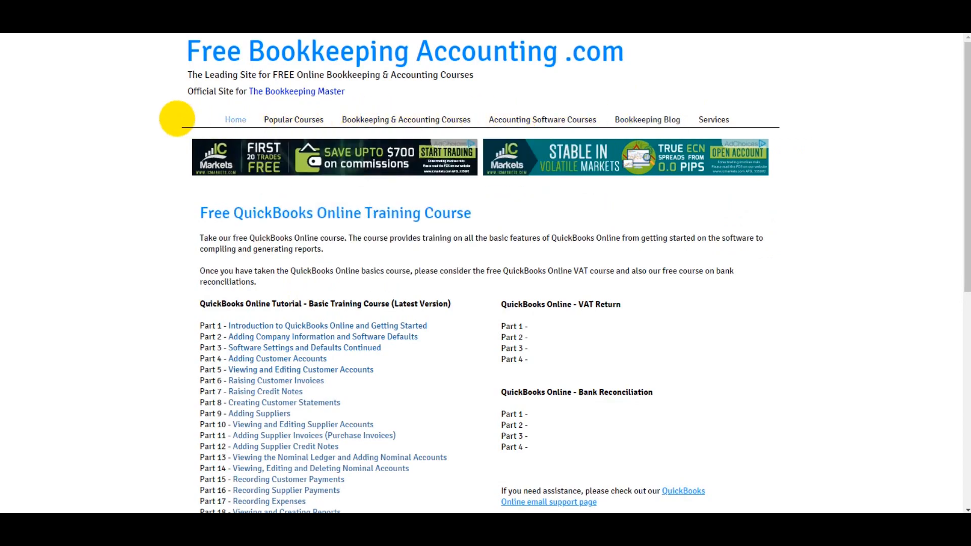
pyautogui.click(542, 119)
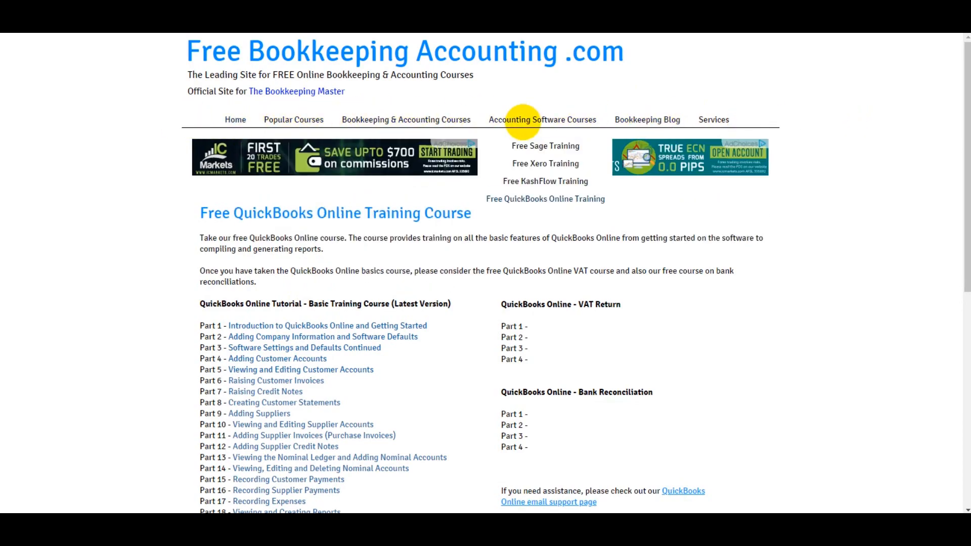
pyautogui.moveTo(545, 146)
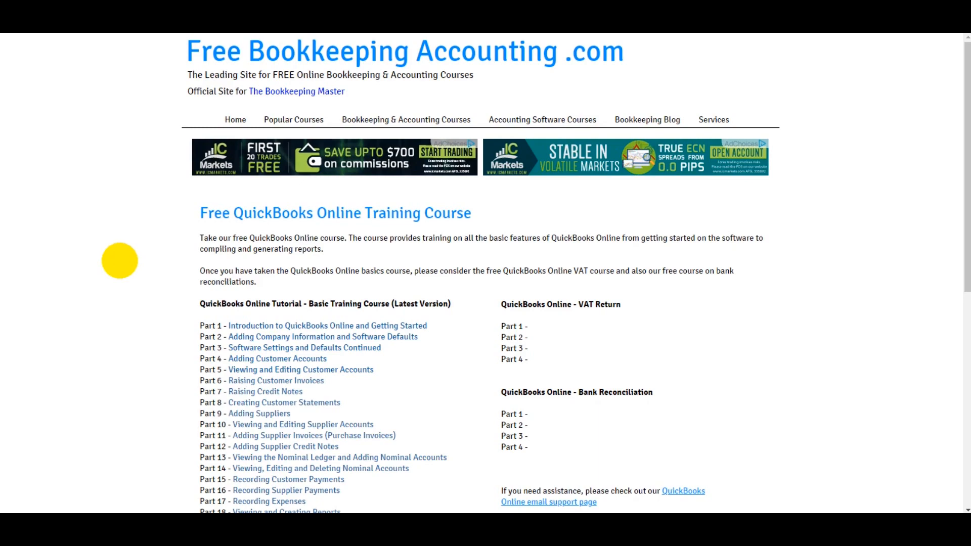
pyautogui.moveTo(712, 119)
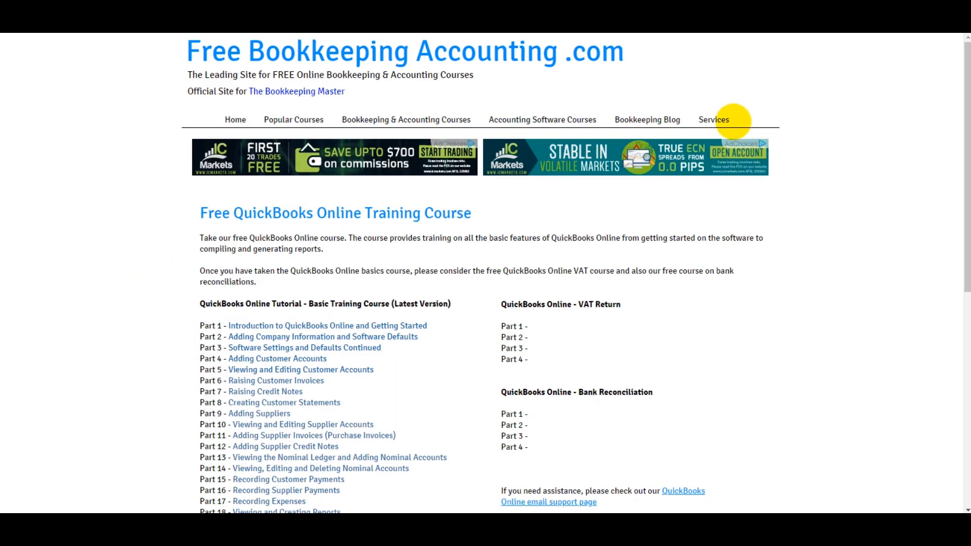
# - From Services, view the Unlimited QuickBooks Online Email Support page at £45.00 per year
pyautogui.click(713, 120)
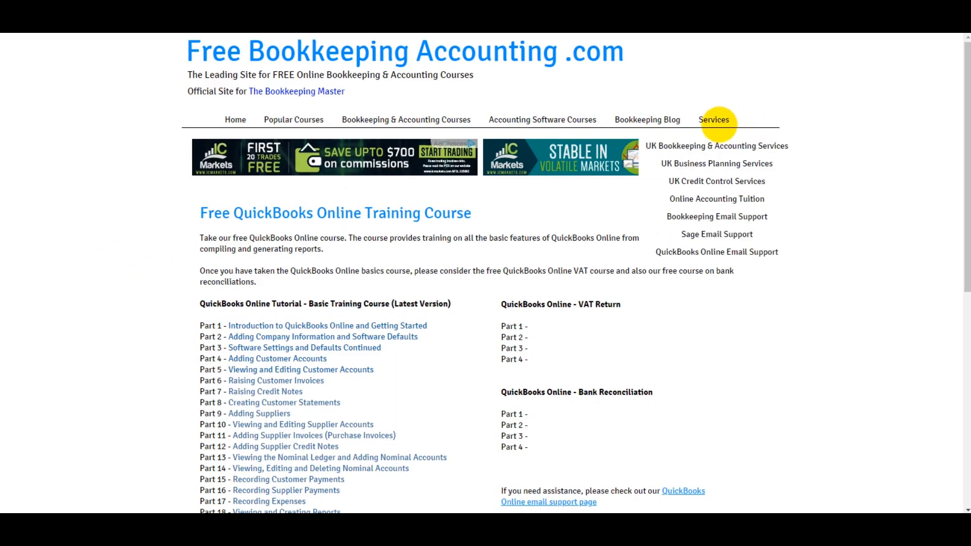
pyautogui.moveTo(716, 251)
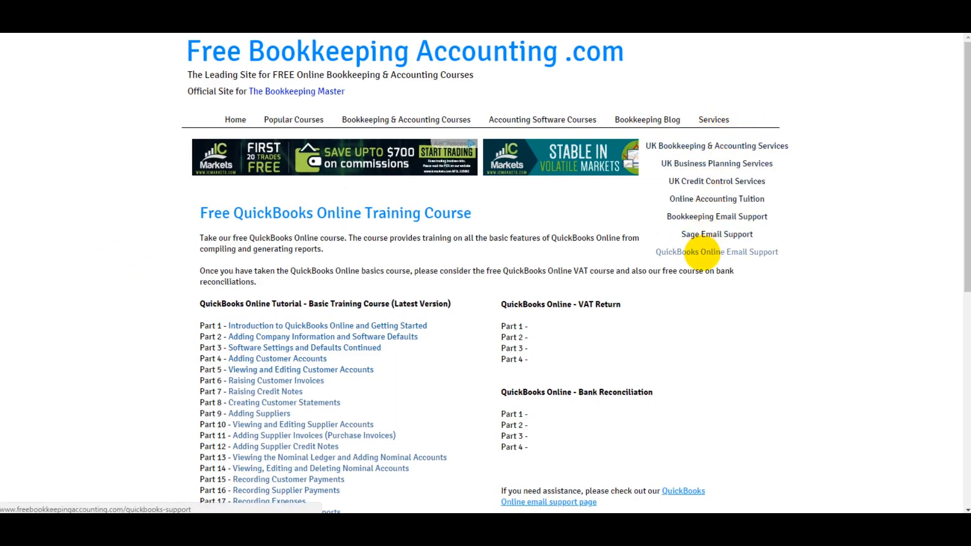
pyautogui.click(716, 251)
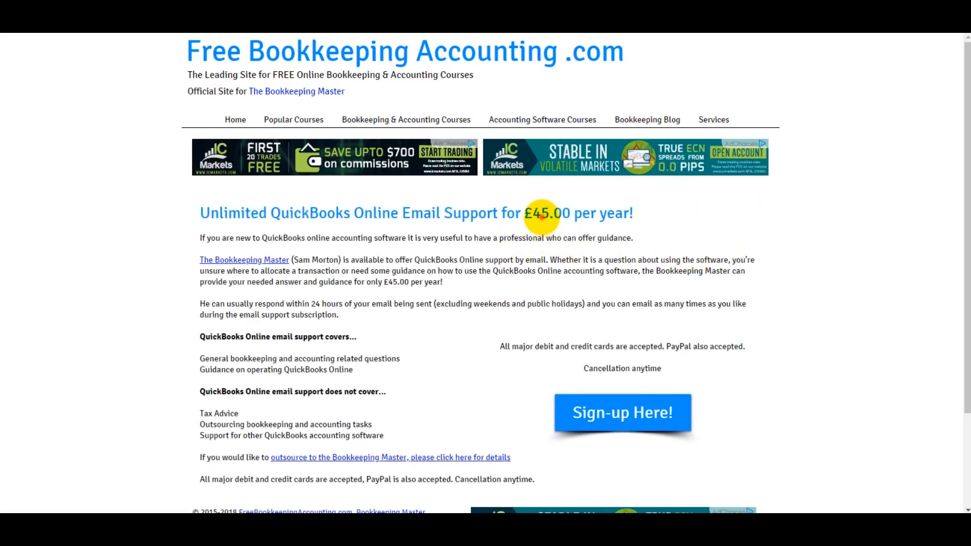
pyautogui.moveTo(277, 237)
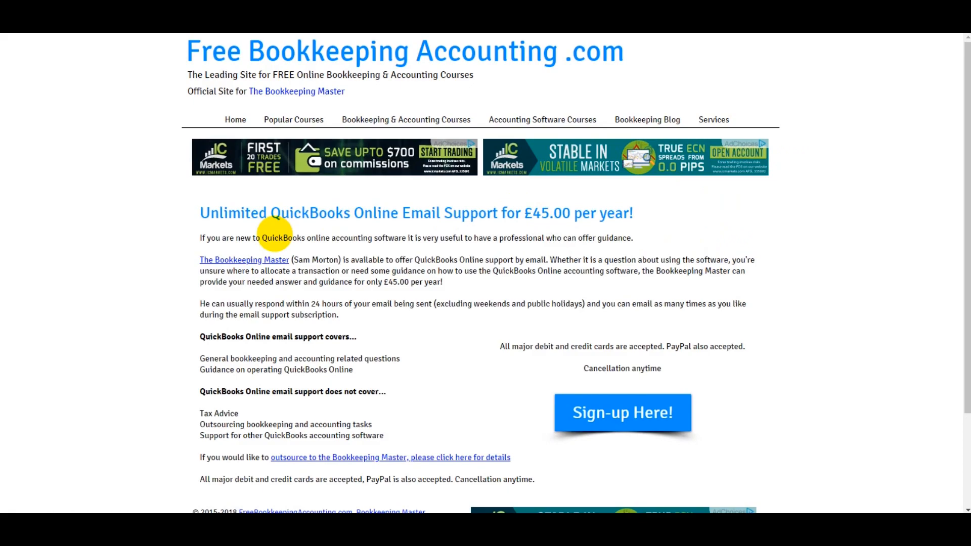
pyautogui.scroll(-3)
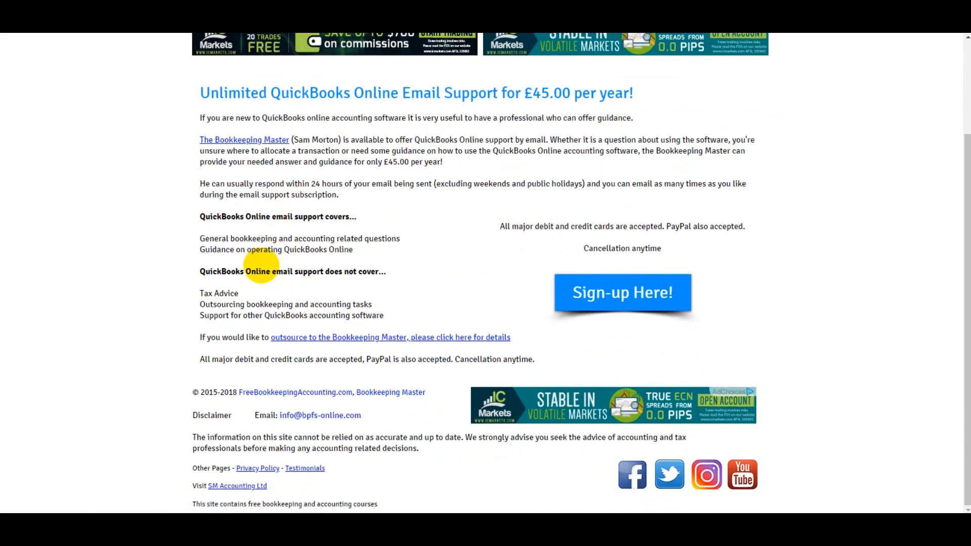